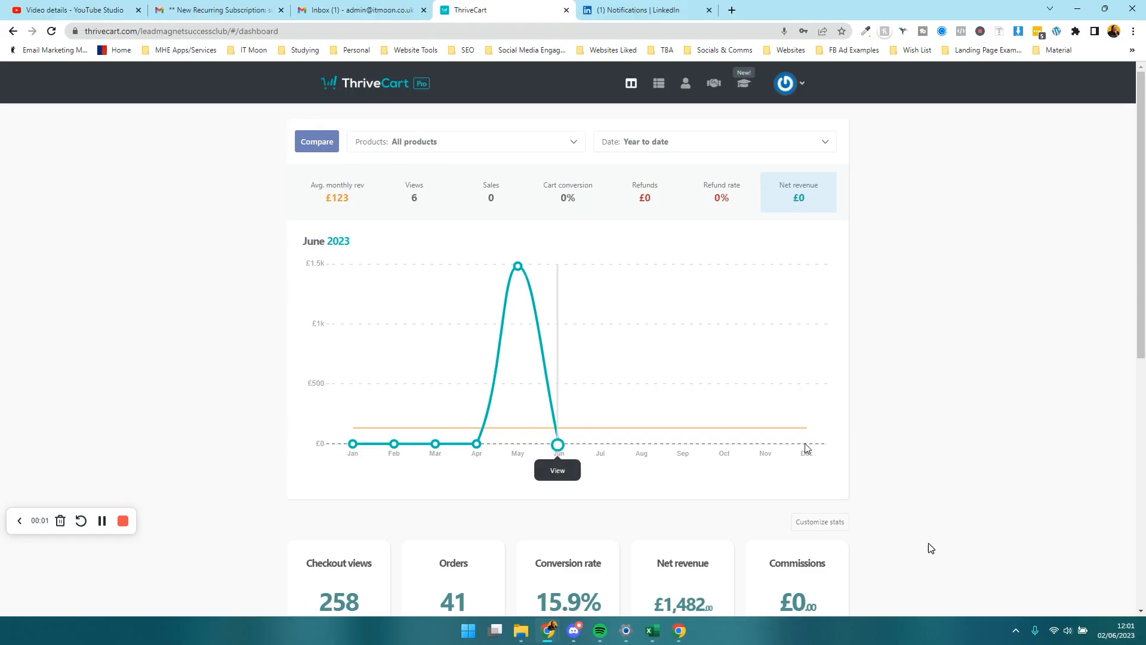
mouse_move(664, 397)
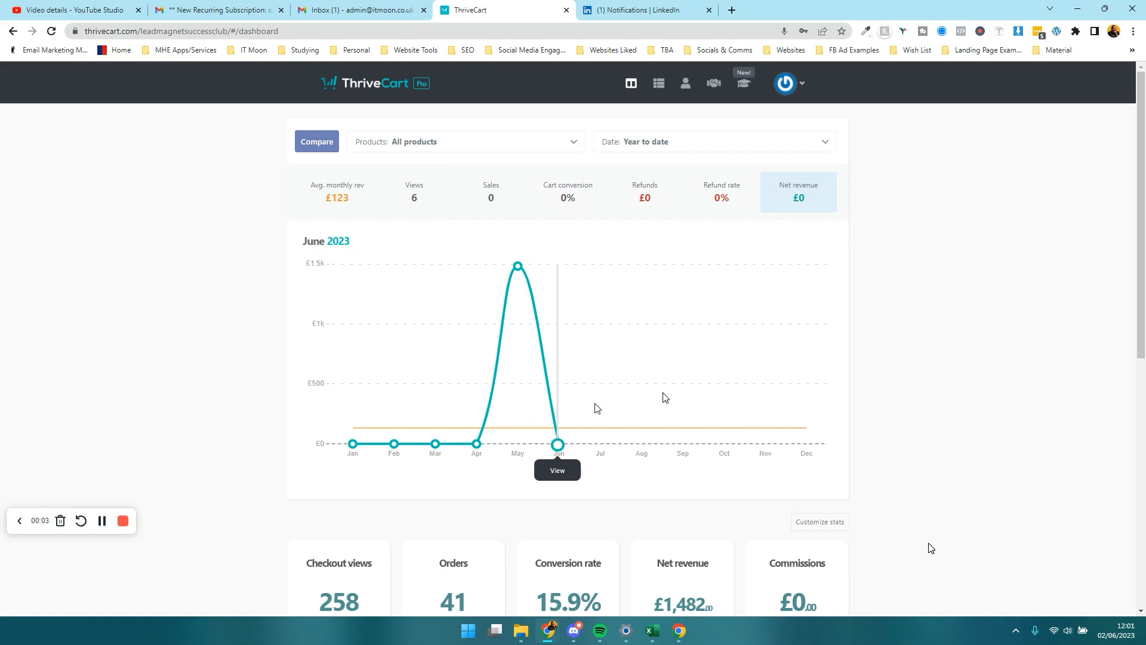
mouse_move(621, 383)
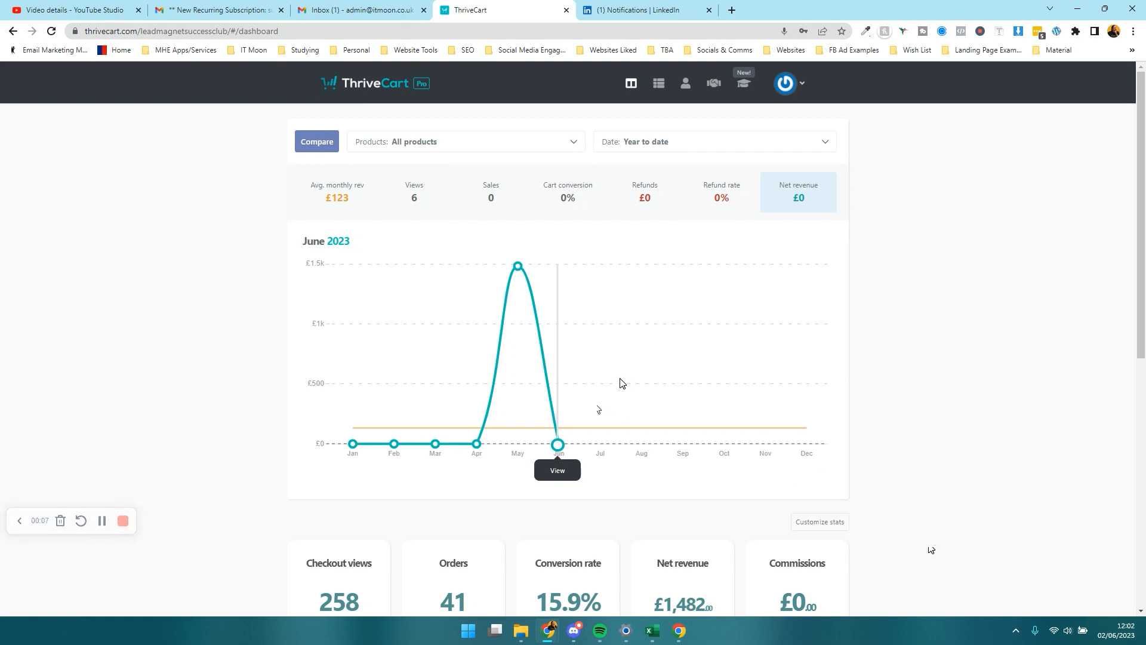
Get List Building Academy's checkout URL from Products and select the link
click(661, 82)
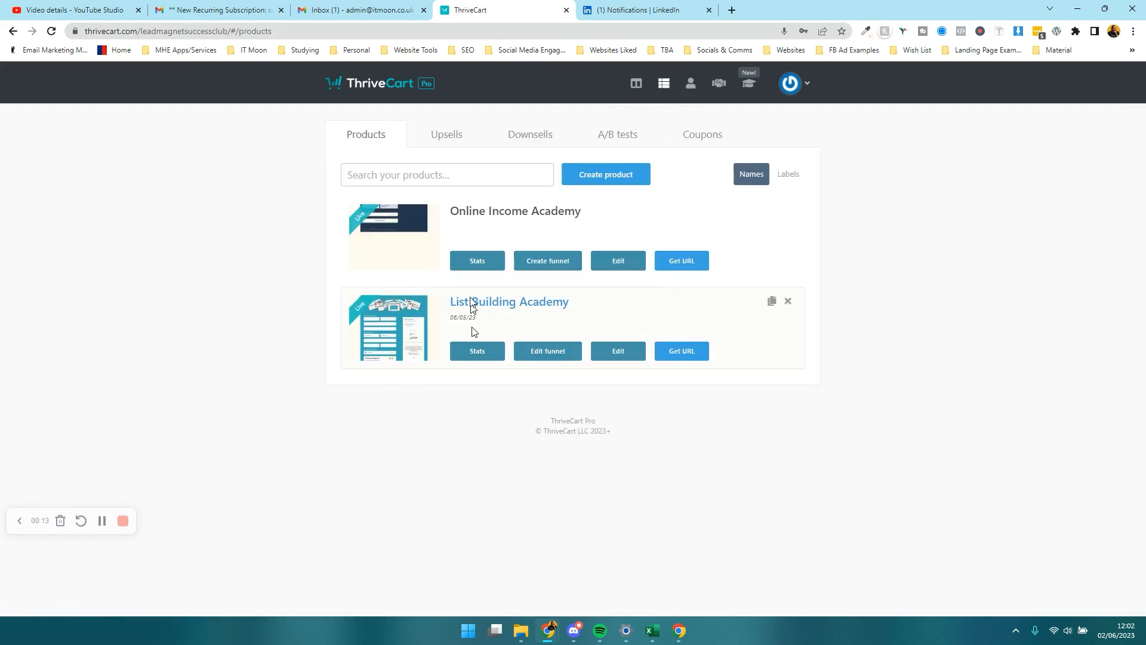
click(680, 351)
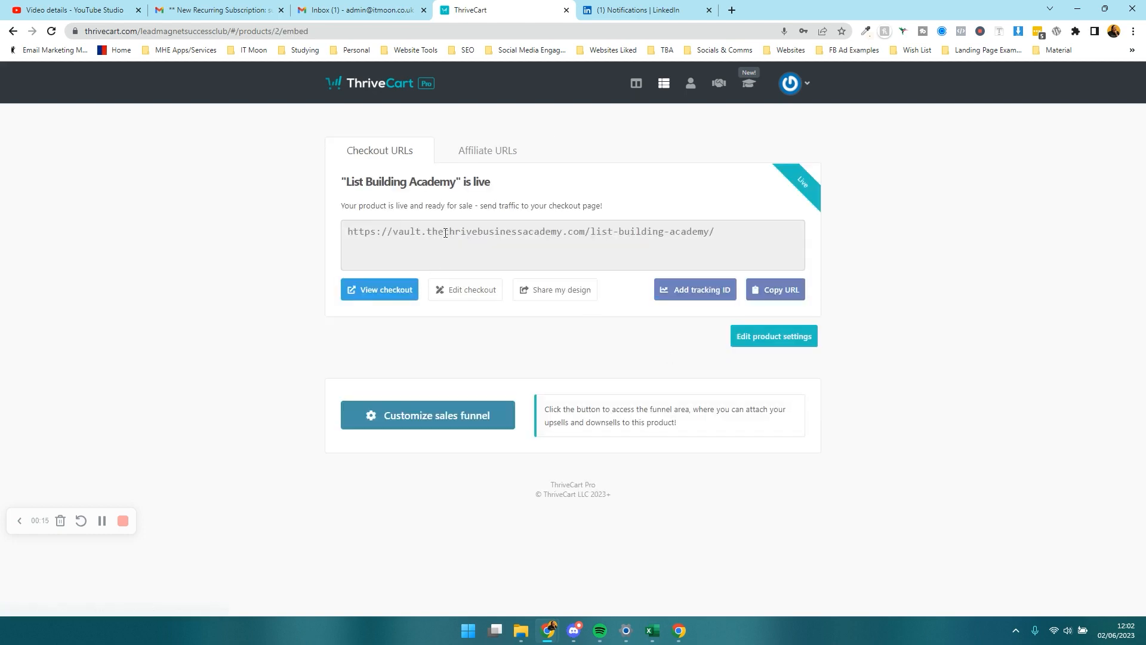
triple_click(529, 232)
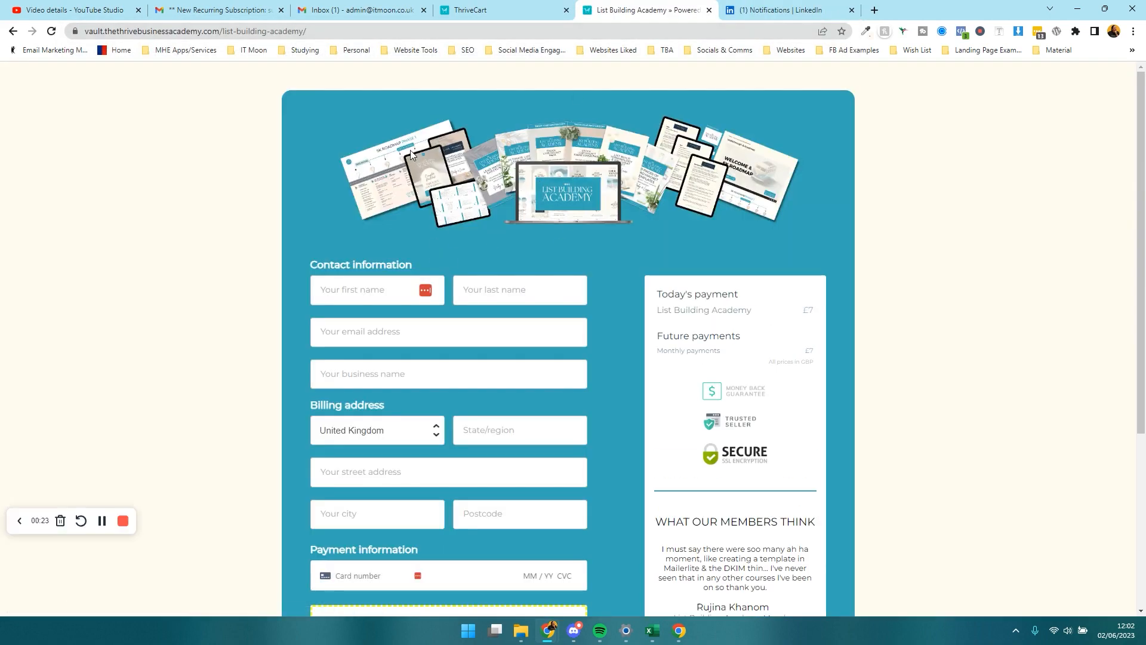
Switch on The Social Magazine £7 bump on the checkout, making today's total £14
scroll(down, 3)
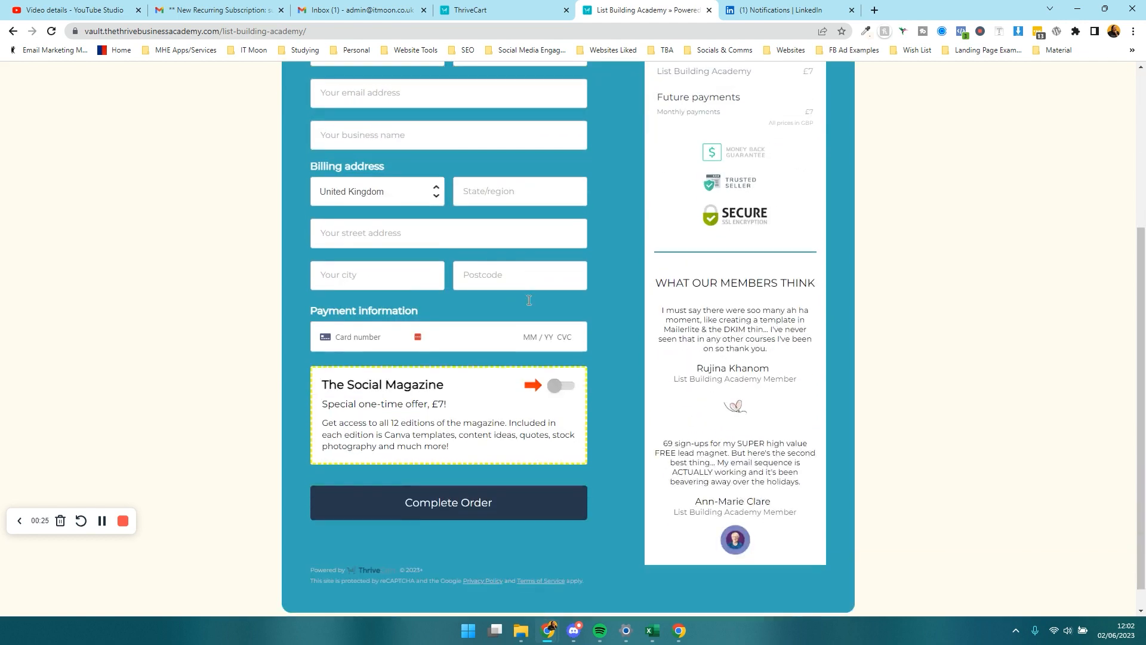
scroll(down, 3)
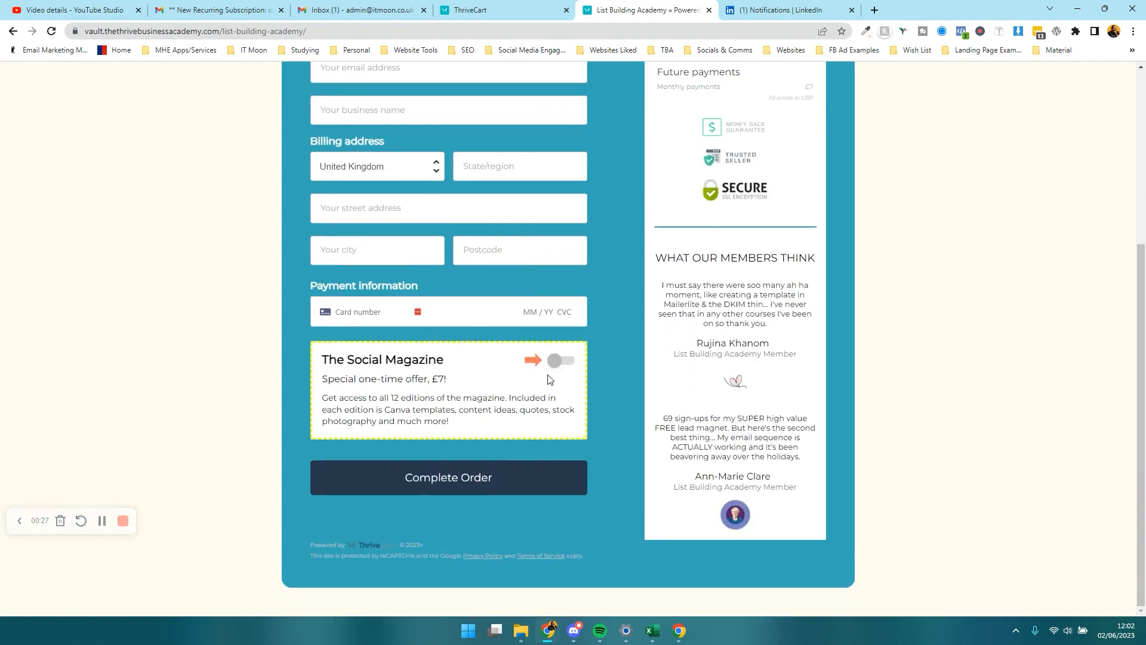
mouse_move(550, 365)
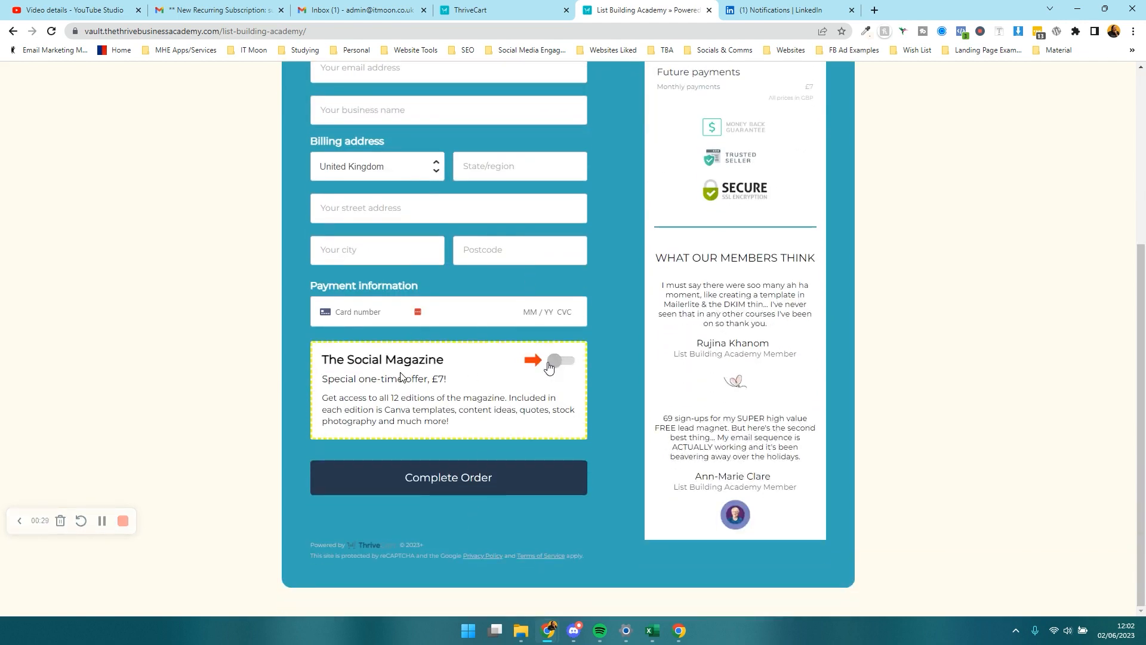
click(561, 360)
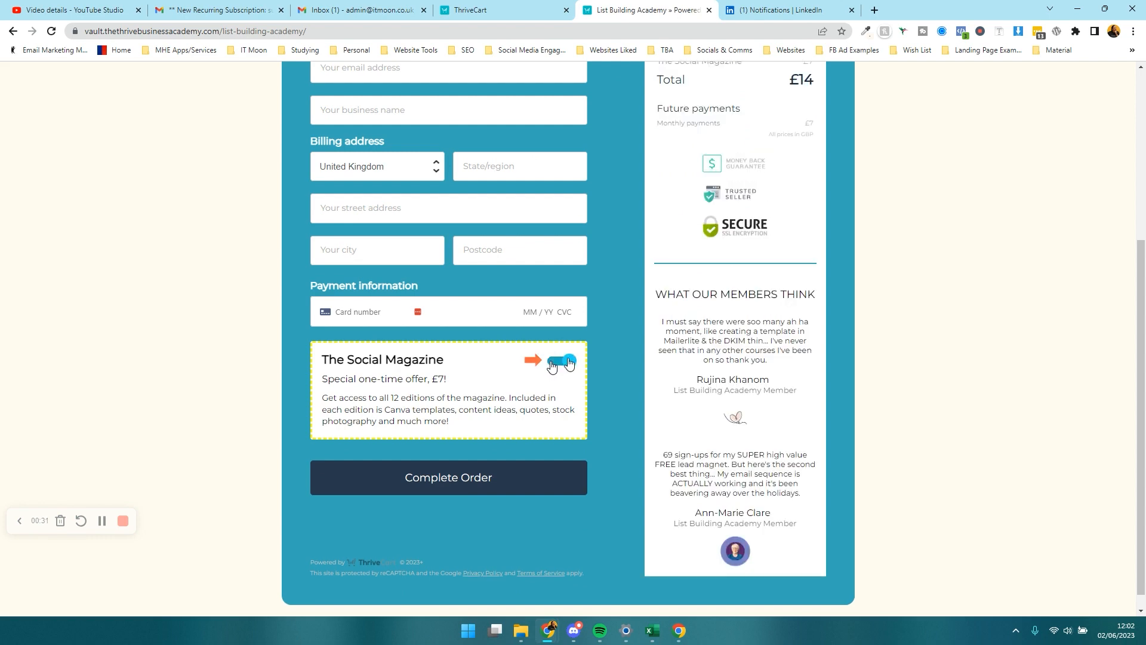
click(560, 362)
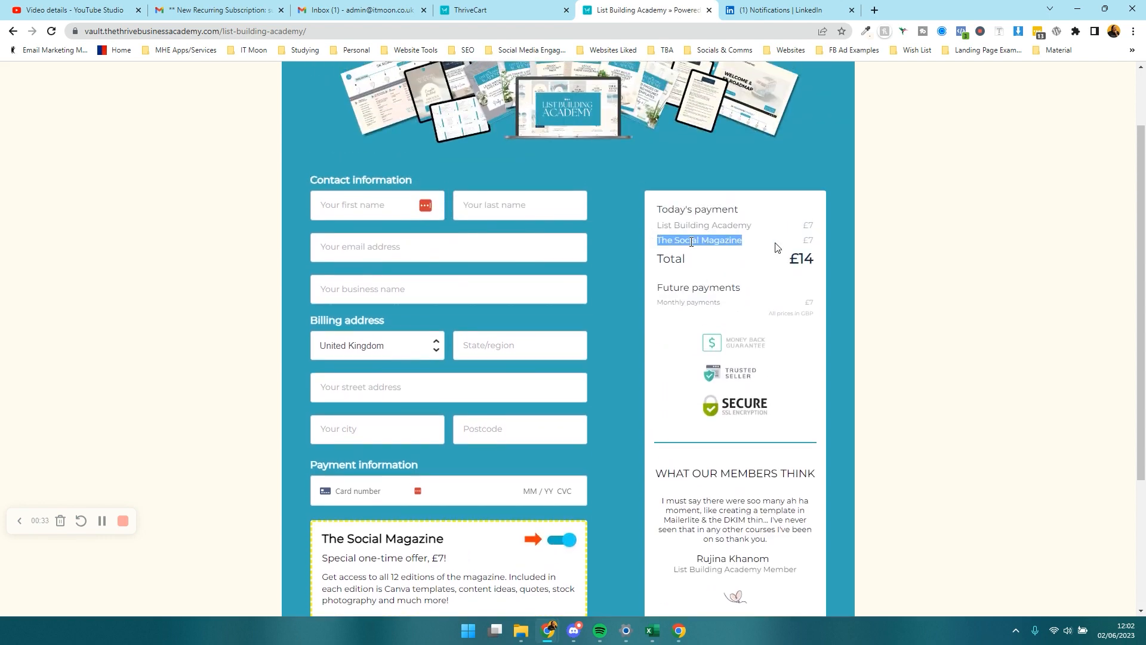
scroll(down, 3)
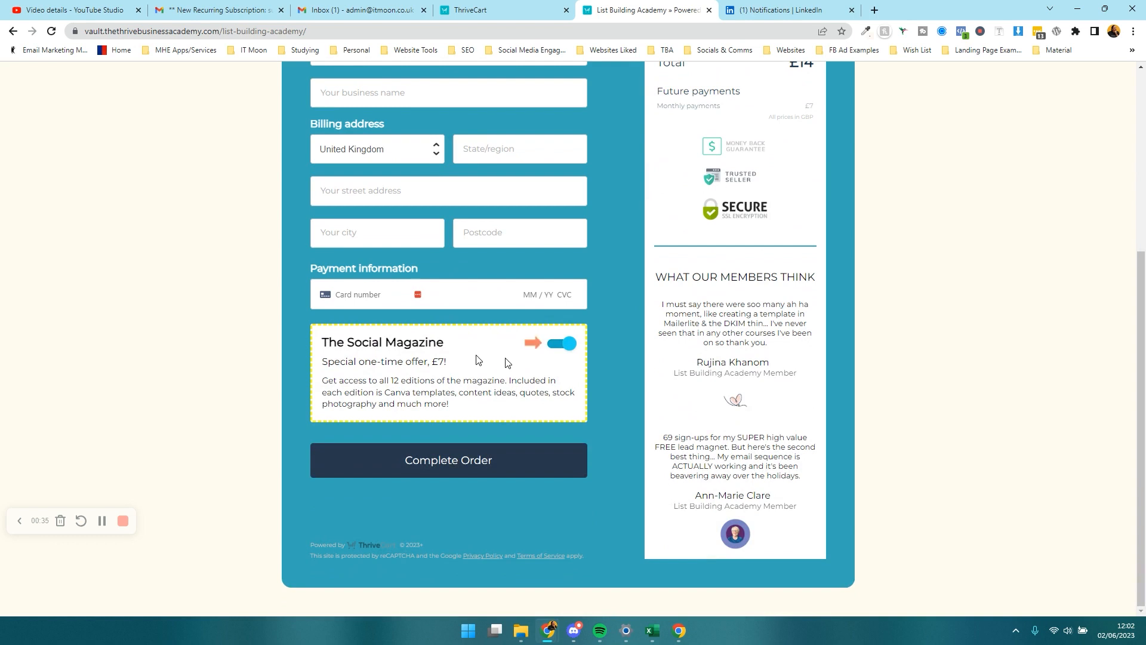
mouse_move(478, 360)
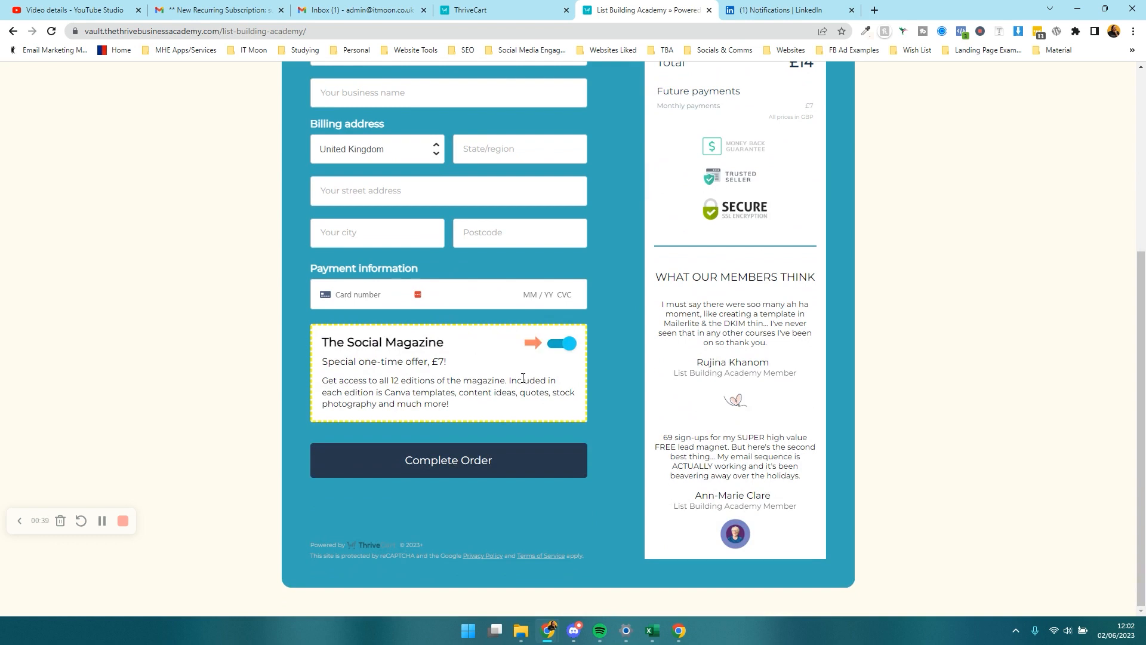
mouse_move(580, 415)
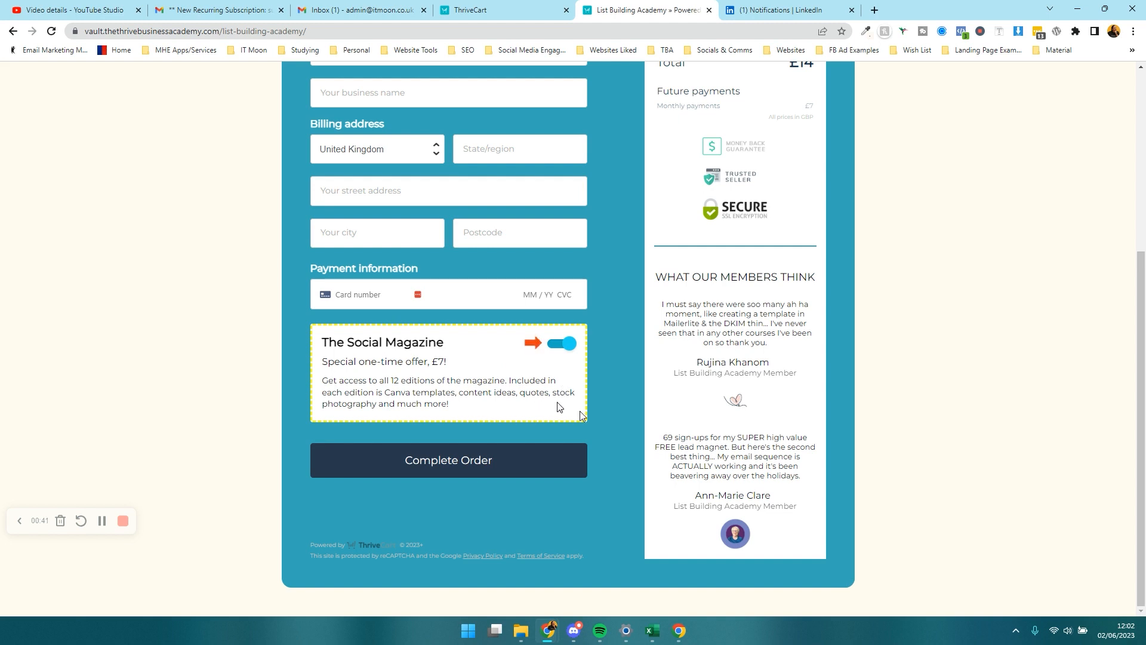
double_click(414, 342)
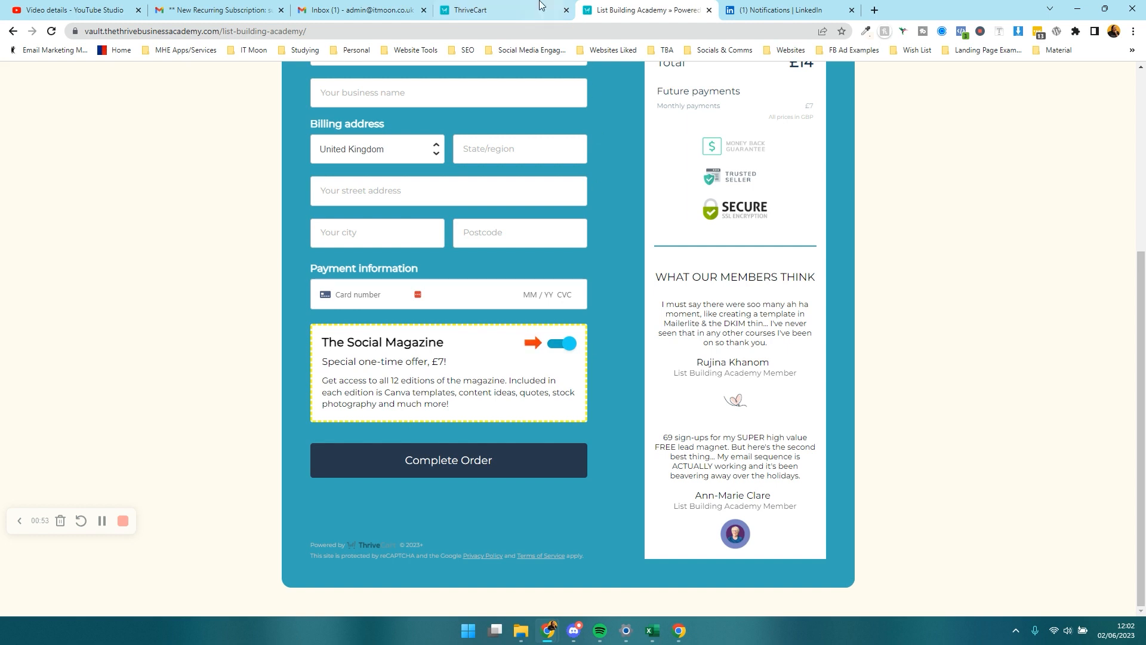
Return to ThriveCart and open List Building Academy's Bump tab
click(475, 9)
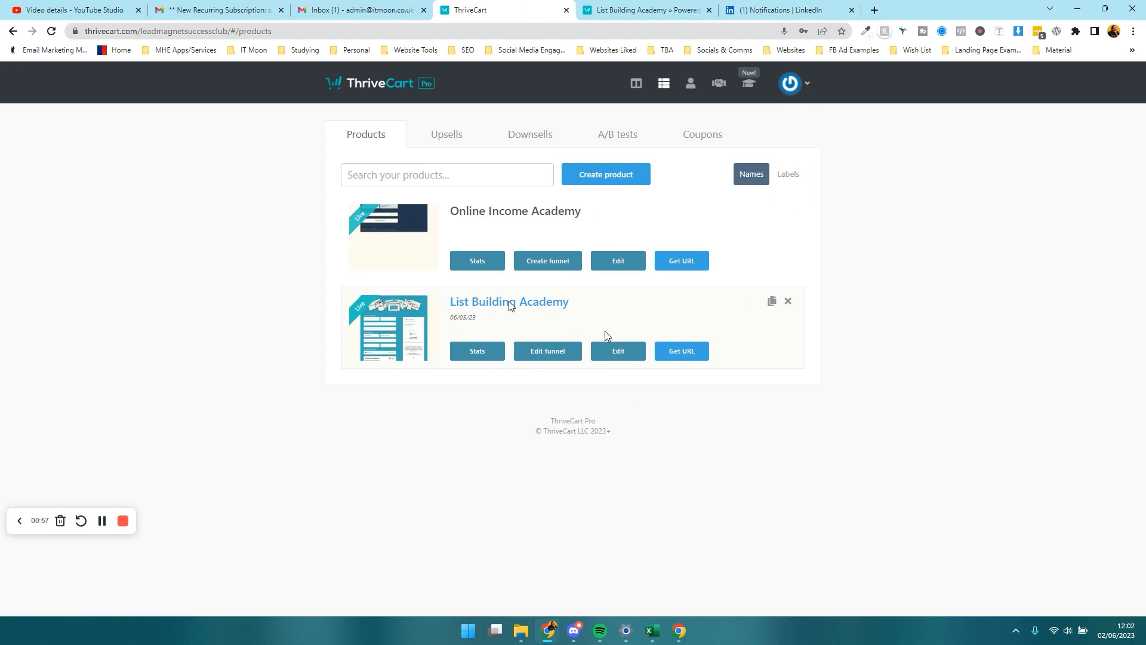
click(616, 350)
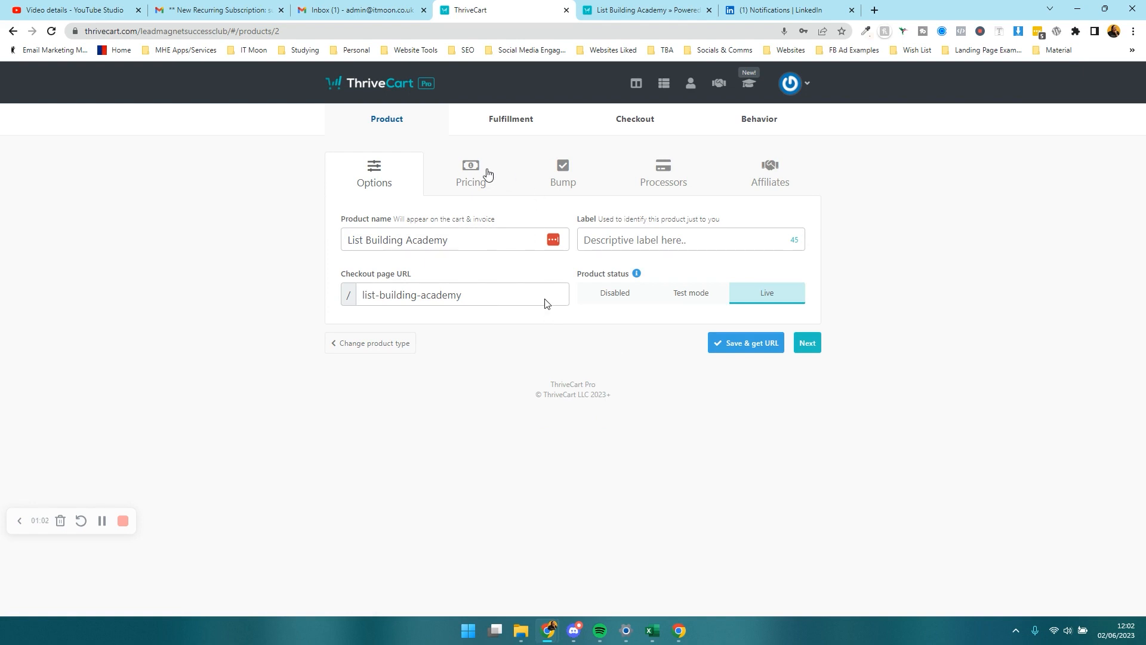
click(563, 173)
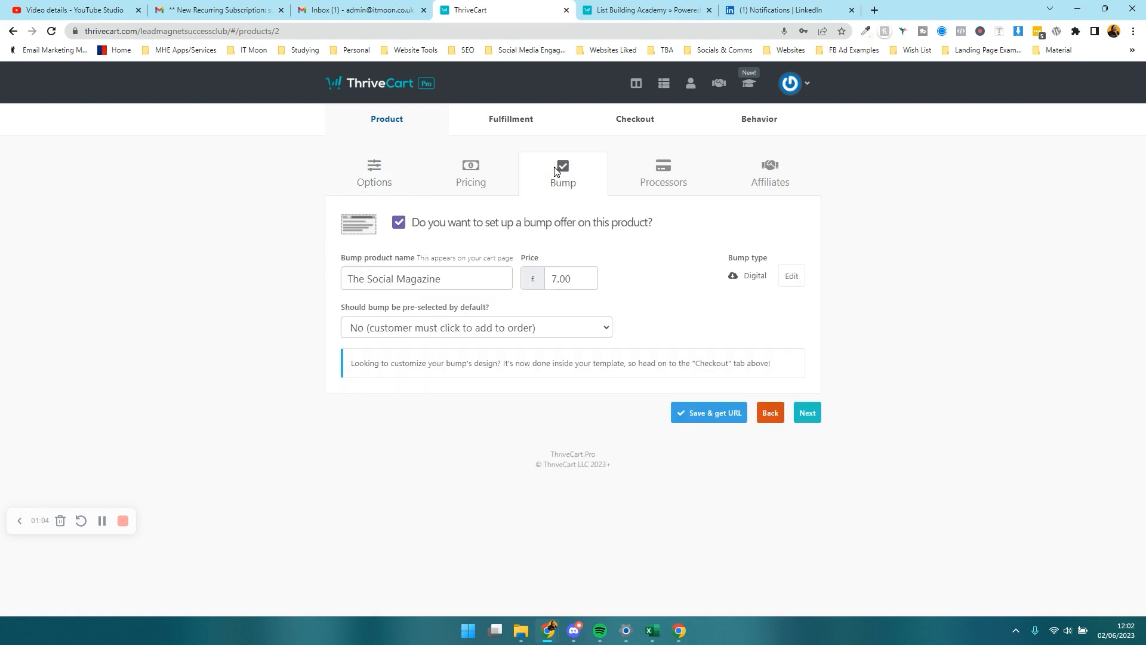
mouse_move(504, 227)
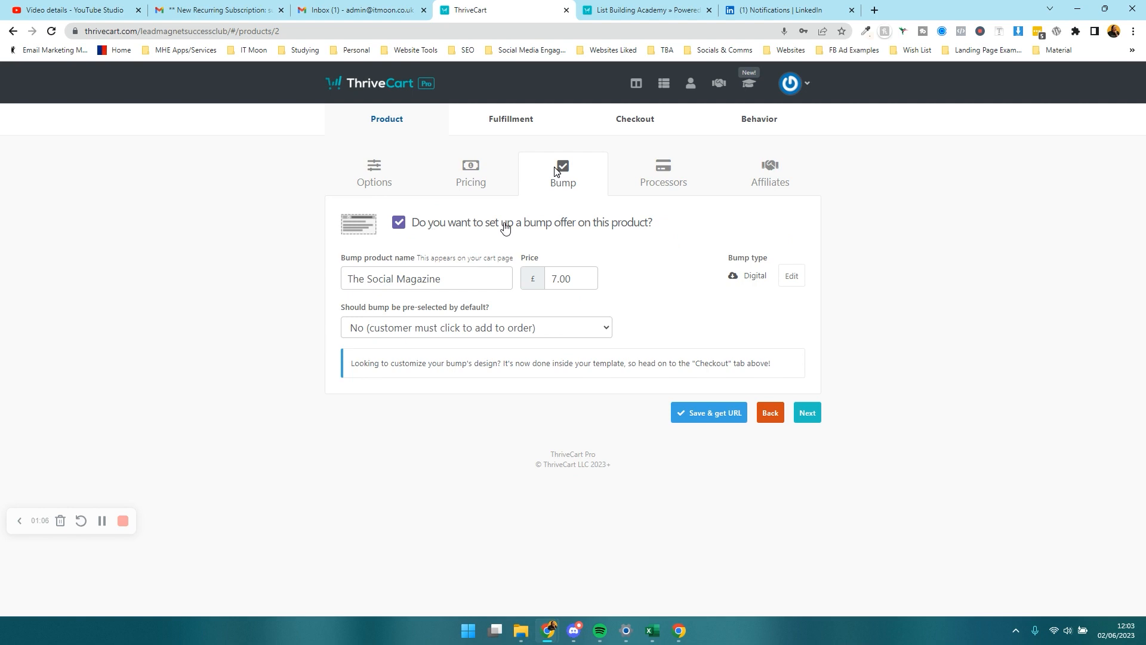
Review the bump name and £7.00 price, keeping it not pre-selected
double_click(430, 279)
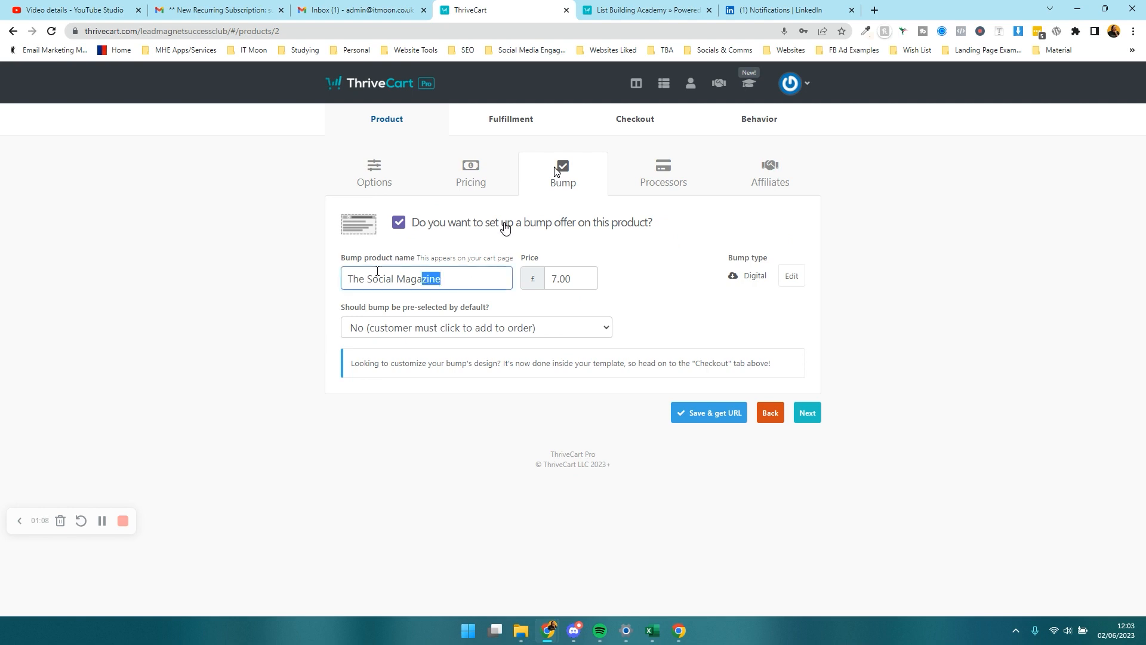
click(570, 279)
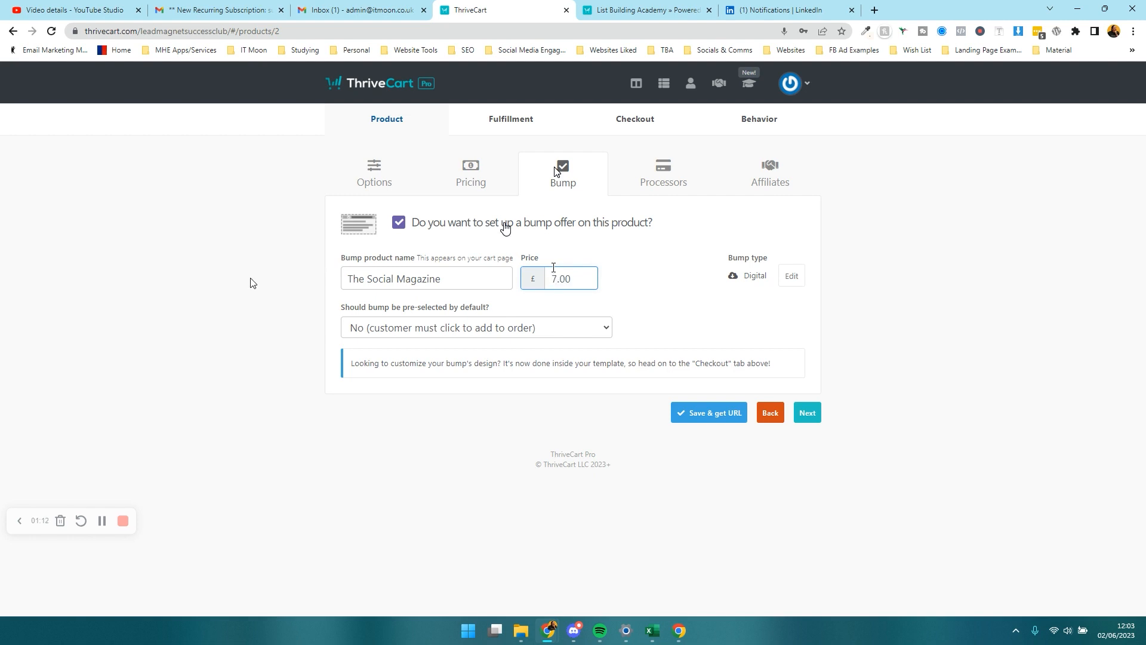
click(476, 326)
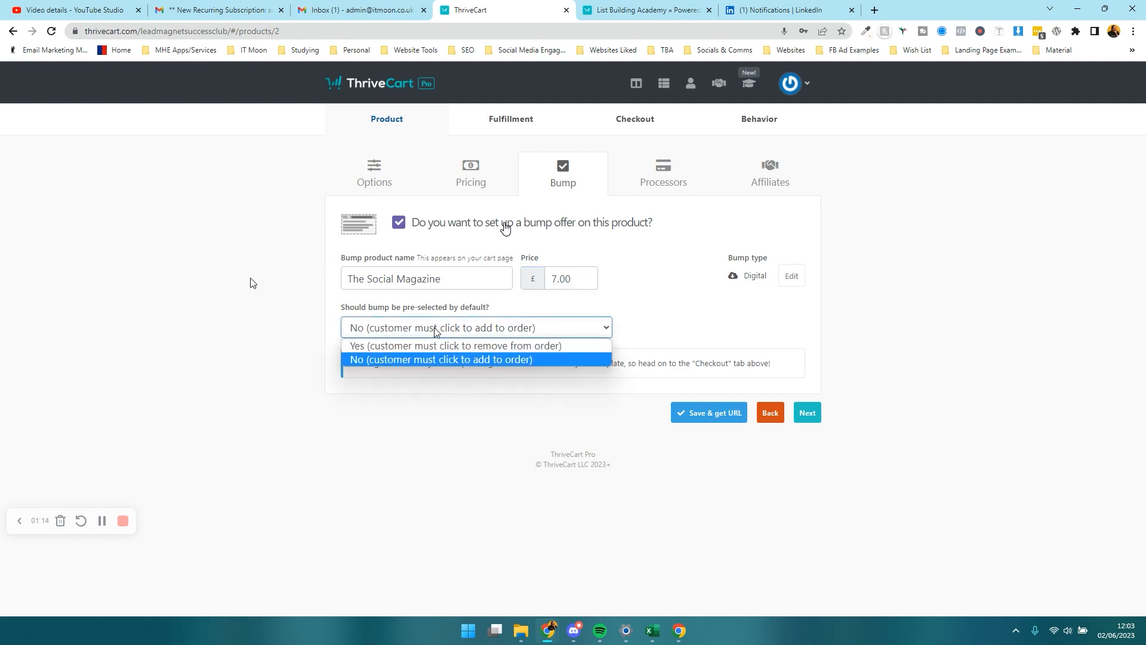
mouse_move(444, 397)
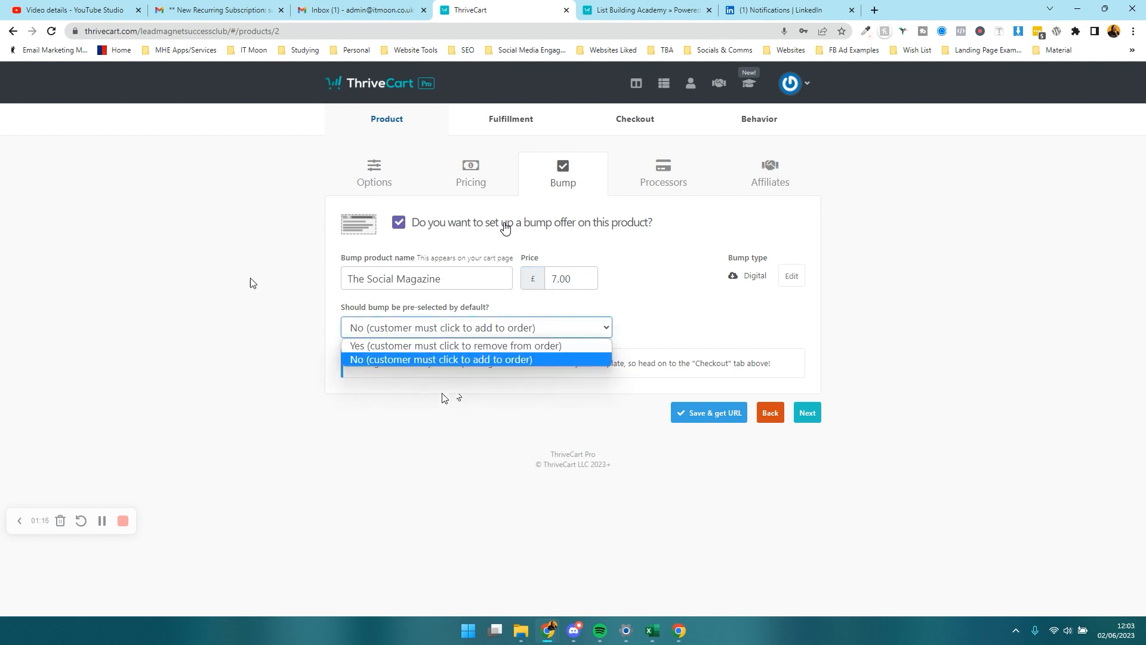
click(442, 359)
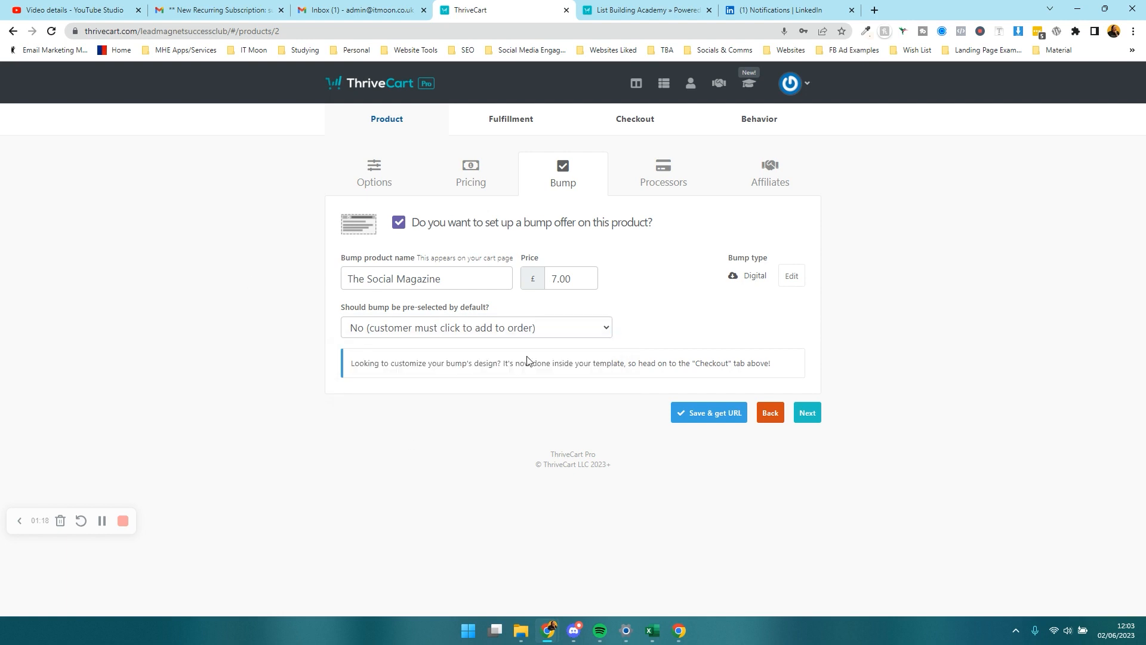
mouse_move(806, 412)
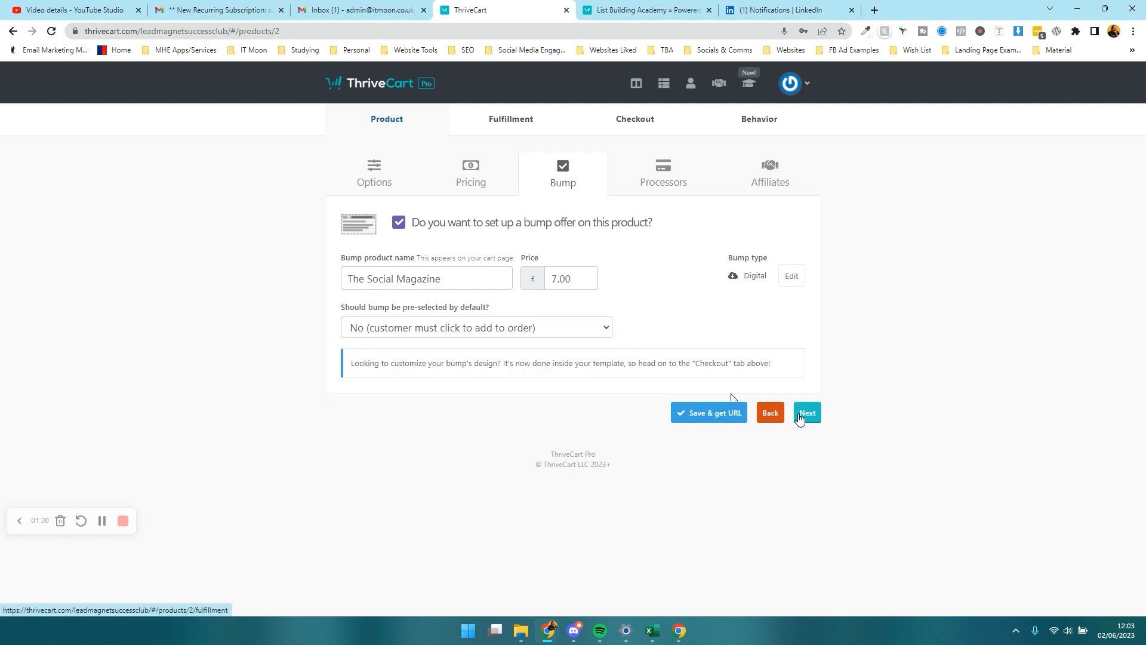
Keep The Social Magazine as the course granted for the bump purchase
click(806, 413)
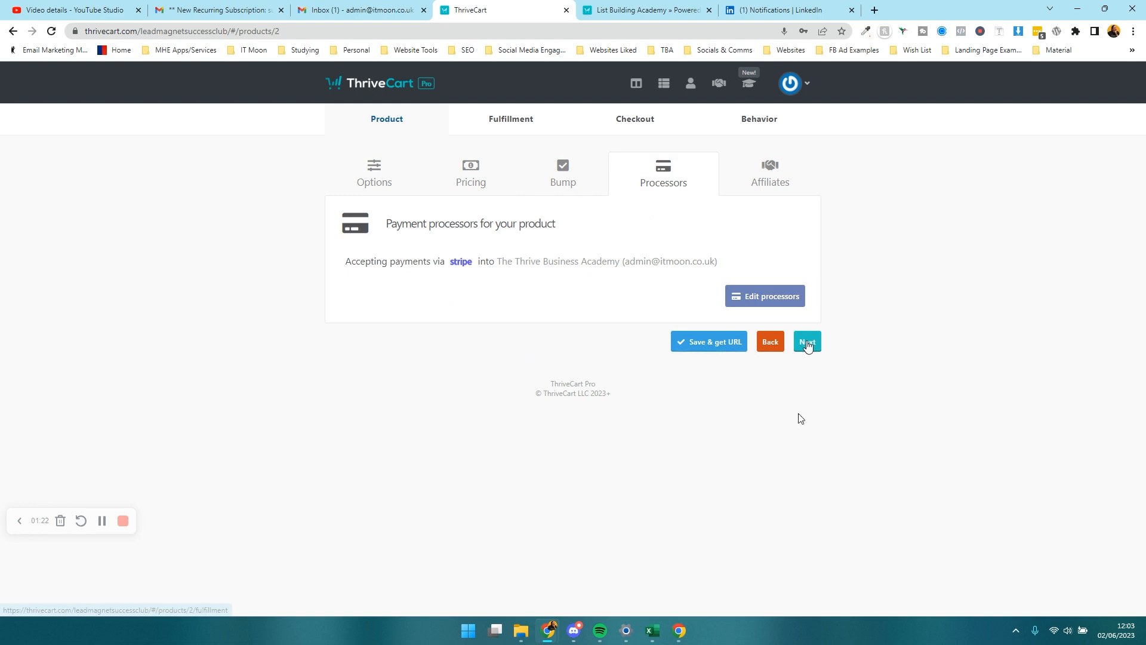
click(807, 342)
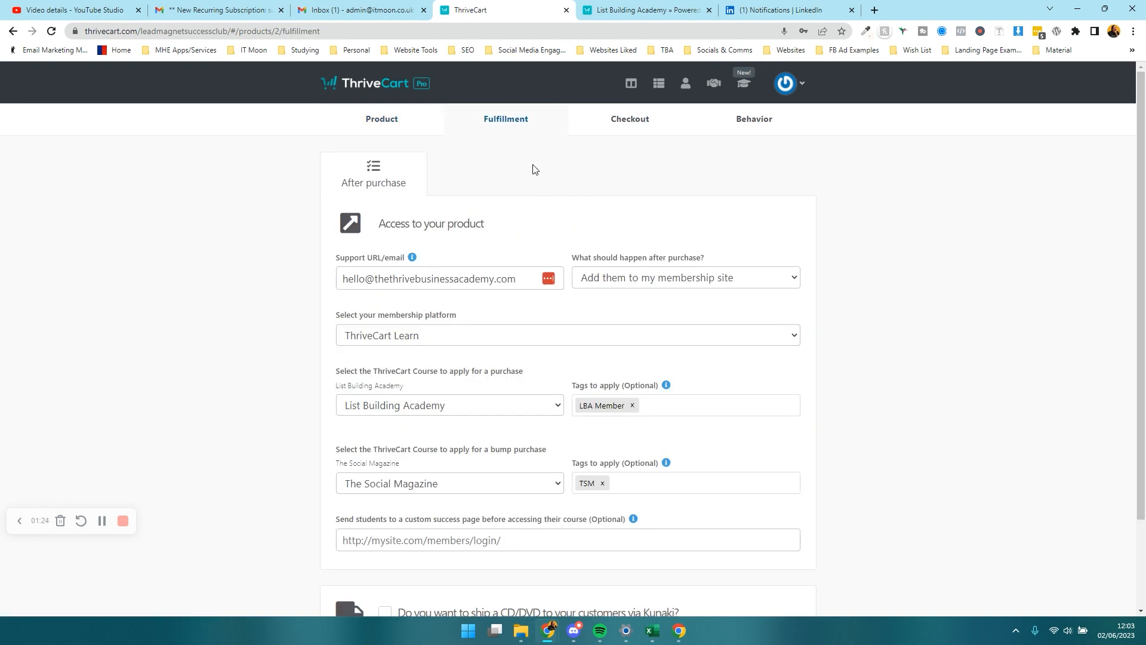
scroll(down, 3)
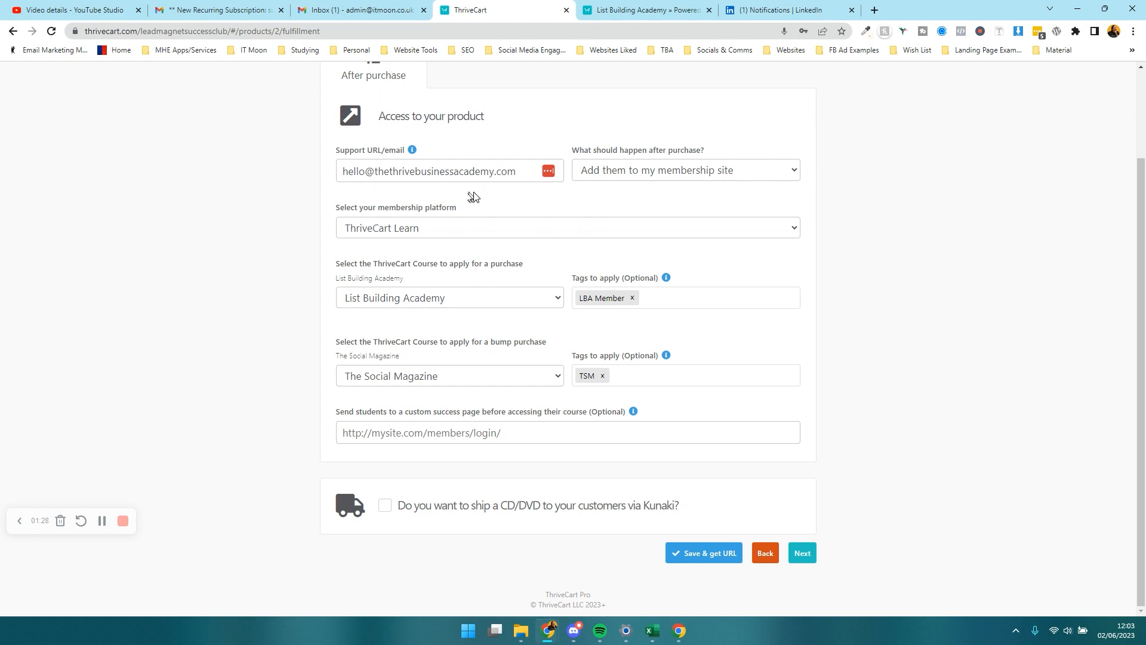
mouse_move(474, 357)
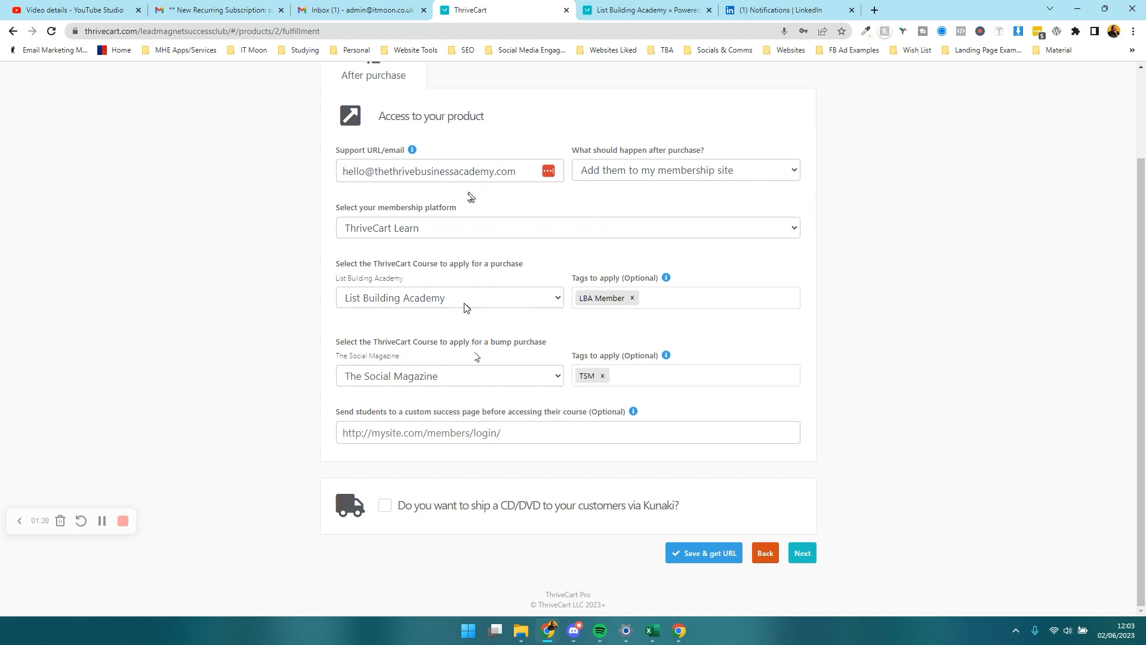
mouse_move(400, 342)
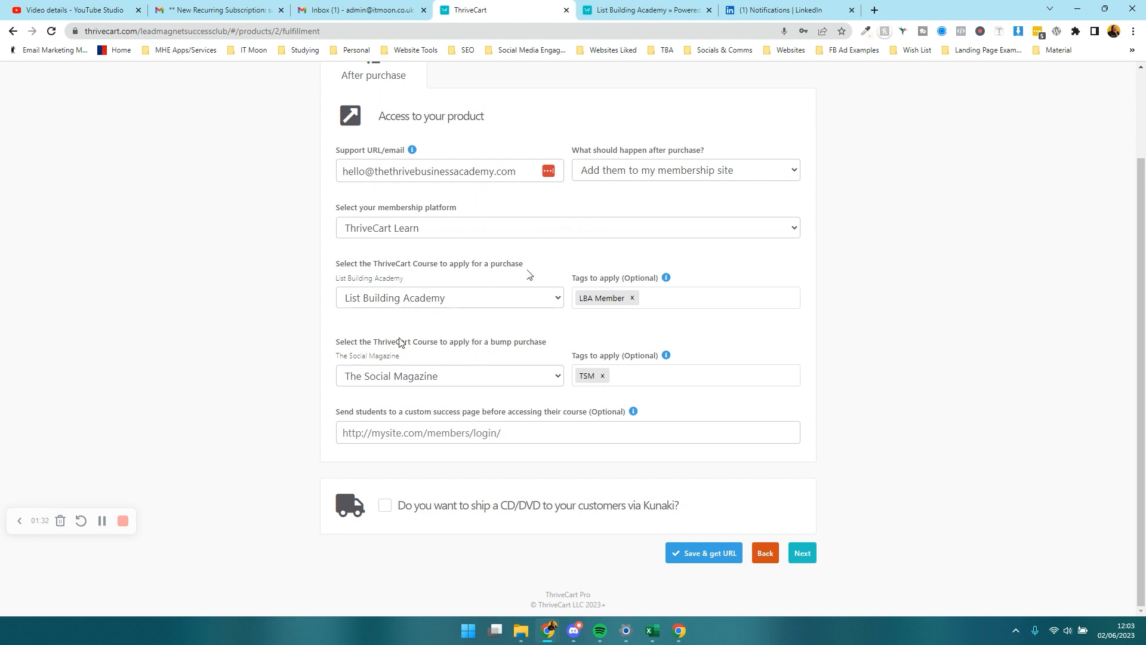
mouse_move(414, 352)
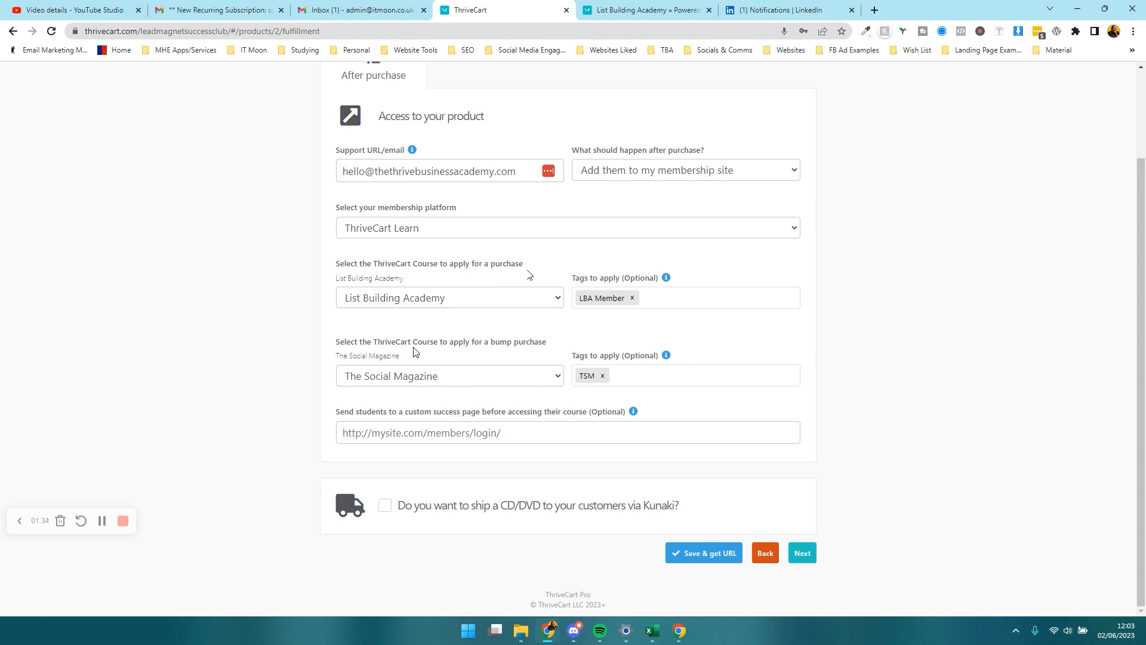
mouse_move(468, 351)
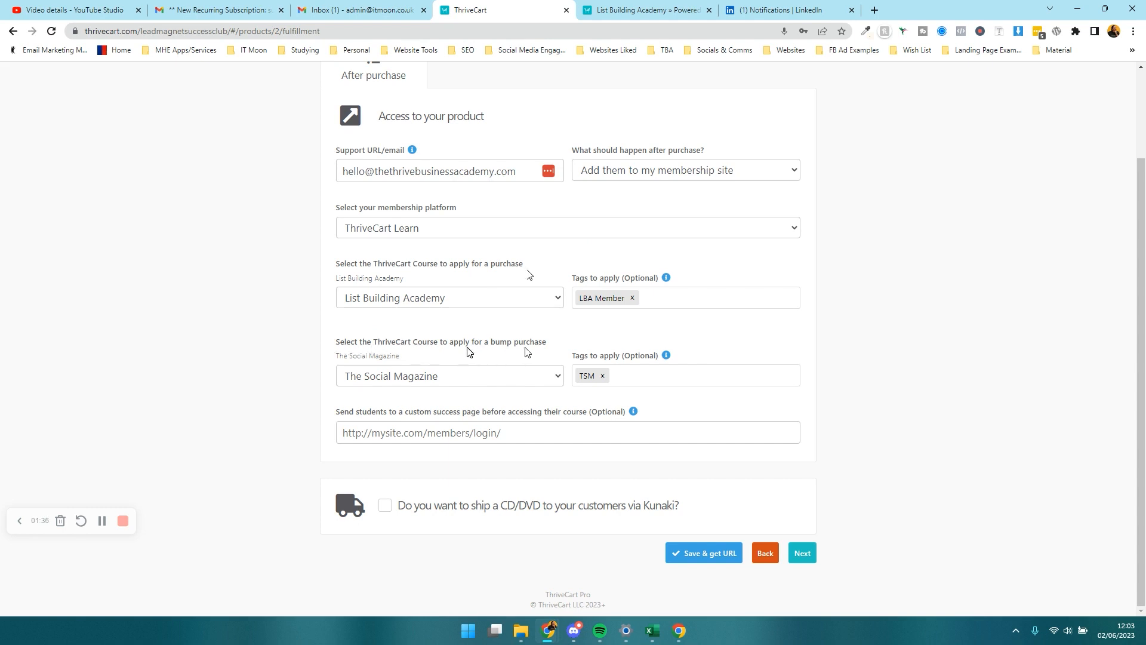
click(449, 375)
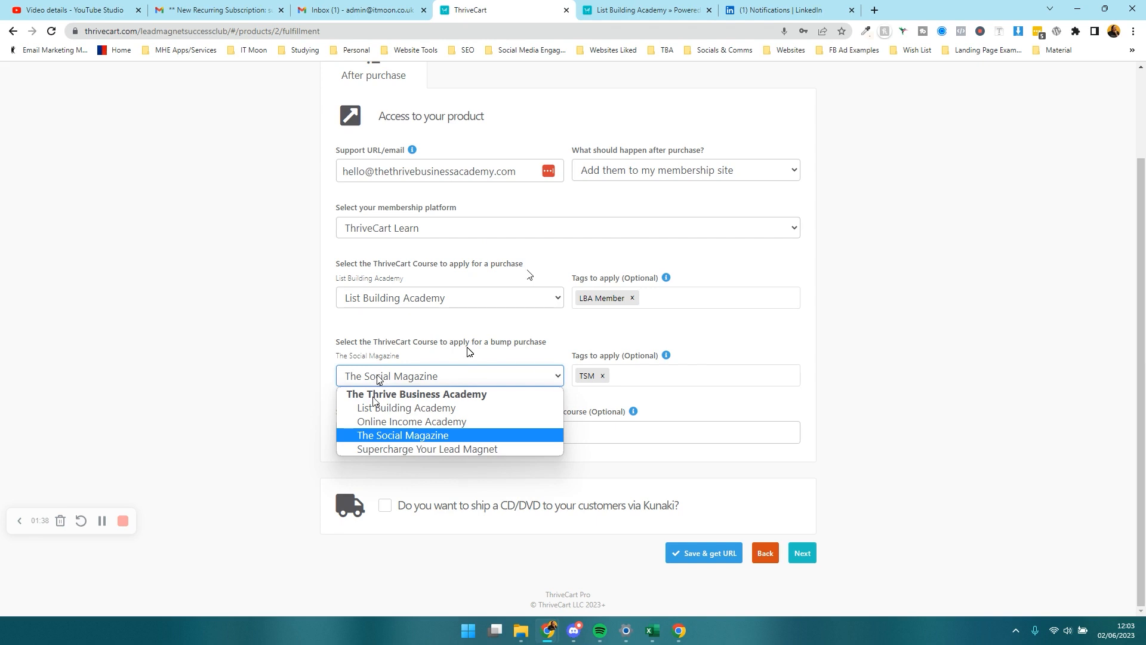
click(402, 435)
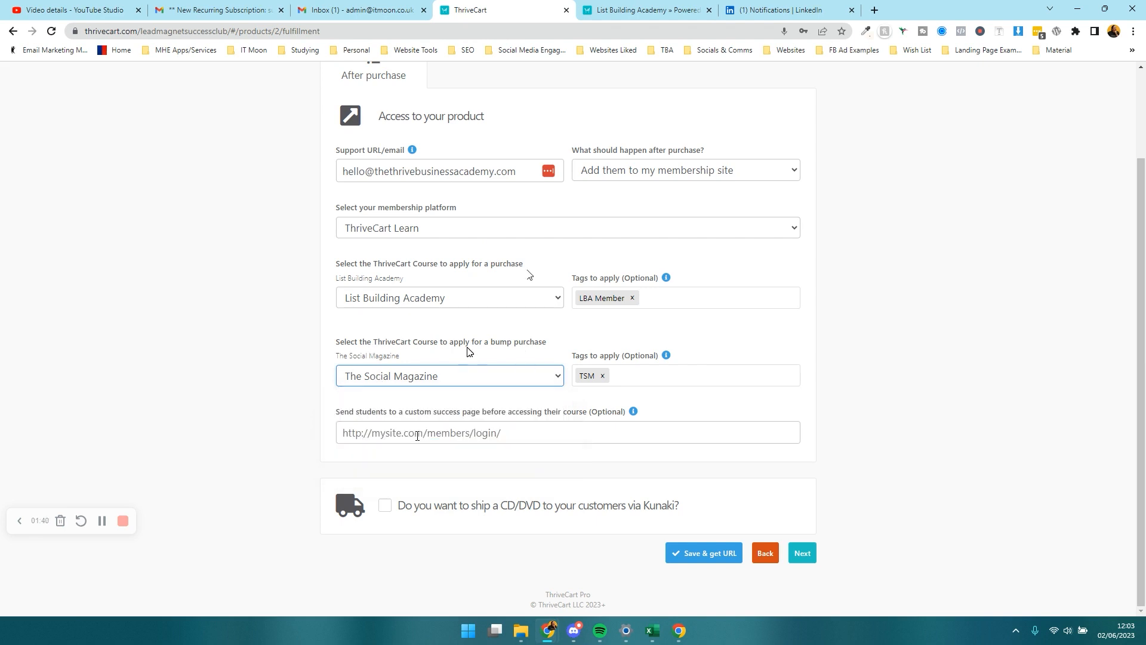
mouse_move(293, 366)
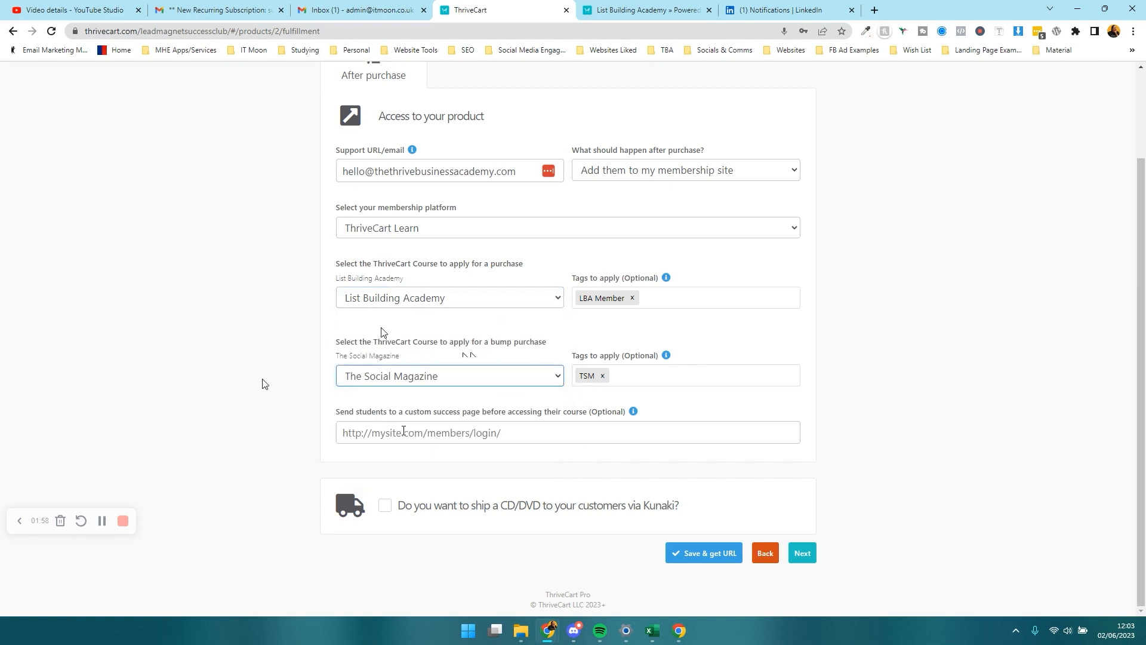
Launch the checkout cart design editor from the Checkout Design options
scroll(up, 3)
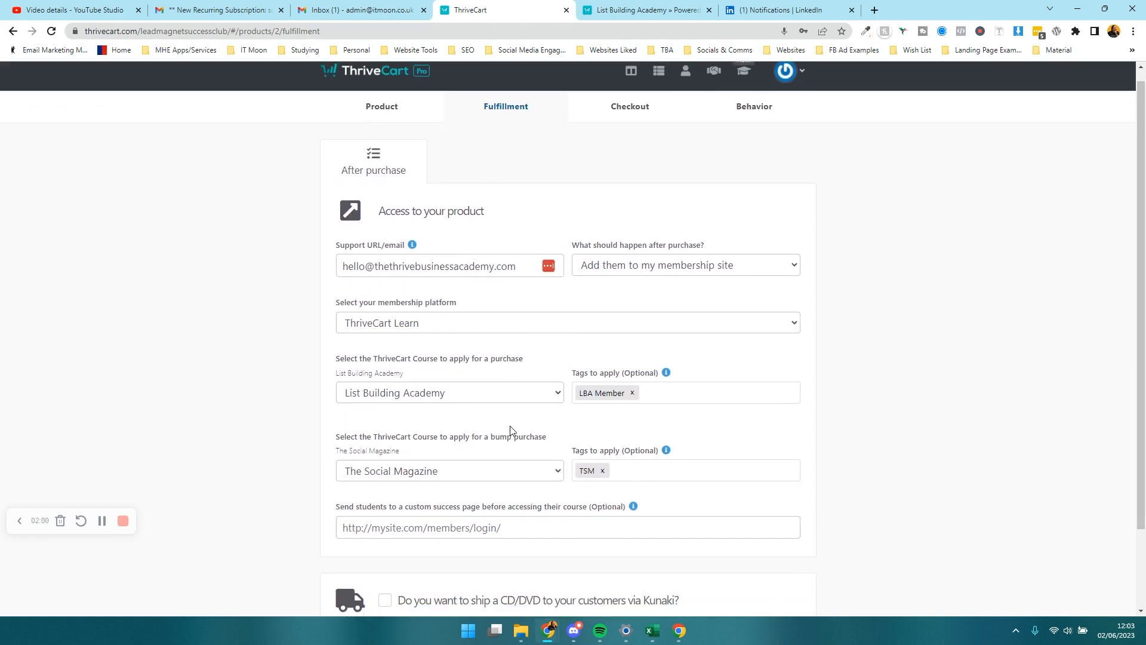
click(634, 106)
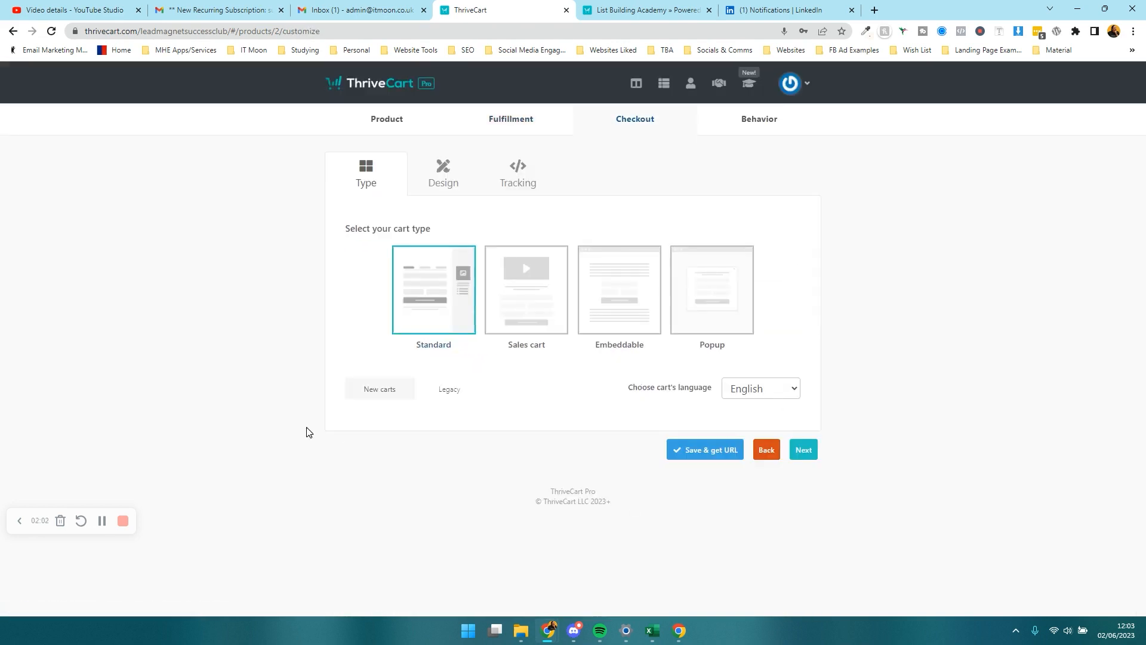
click(443, 173)
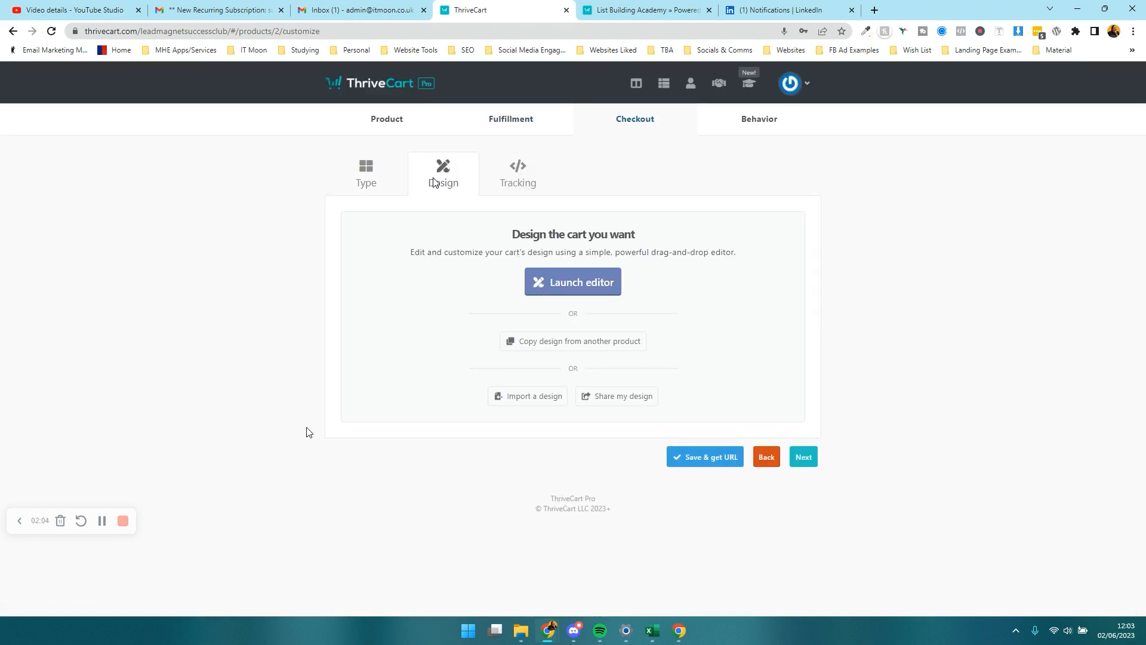
click(572, 281)
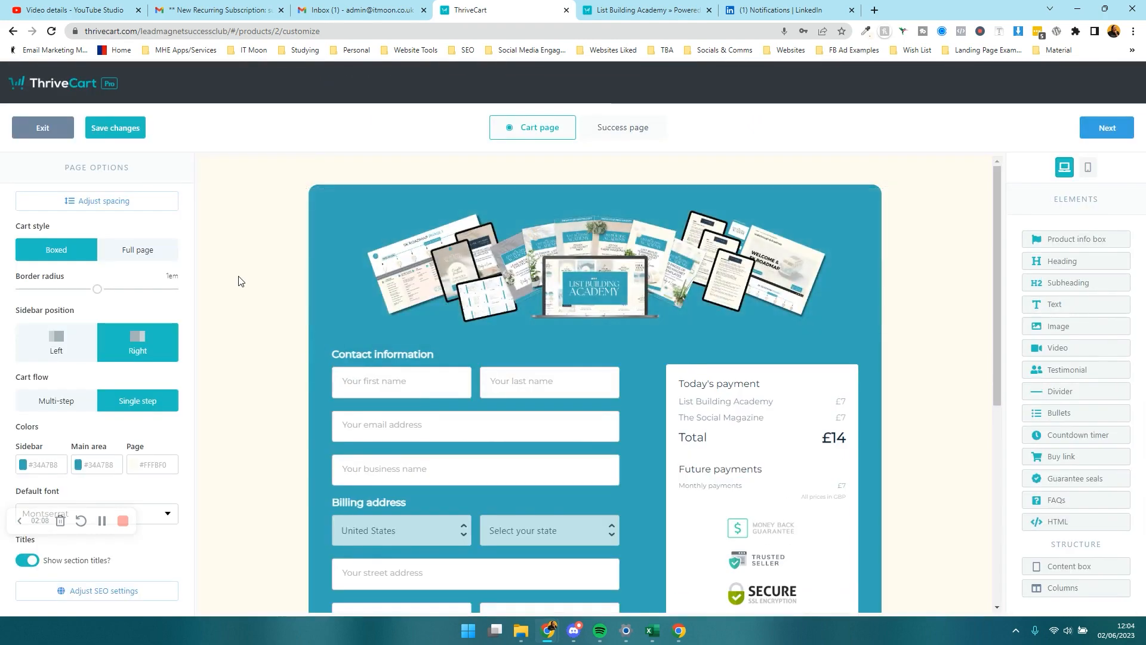
Add the Social Magazine cover image to the bump and shrink it to 32%
scroll(down, 3)
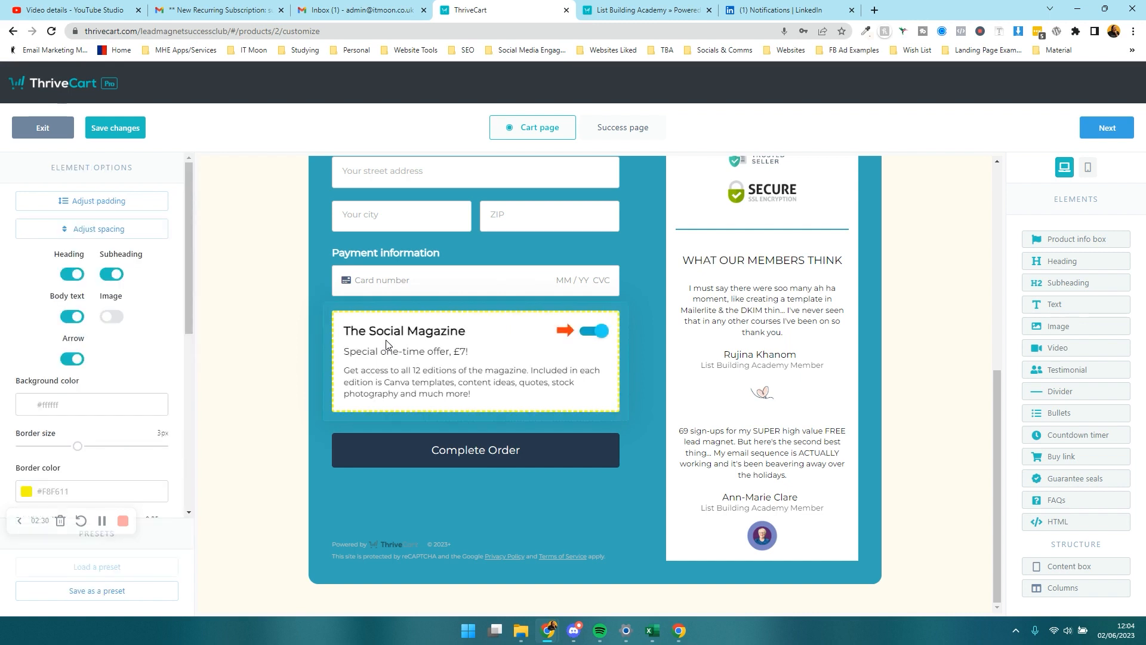
click(71, 274)
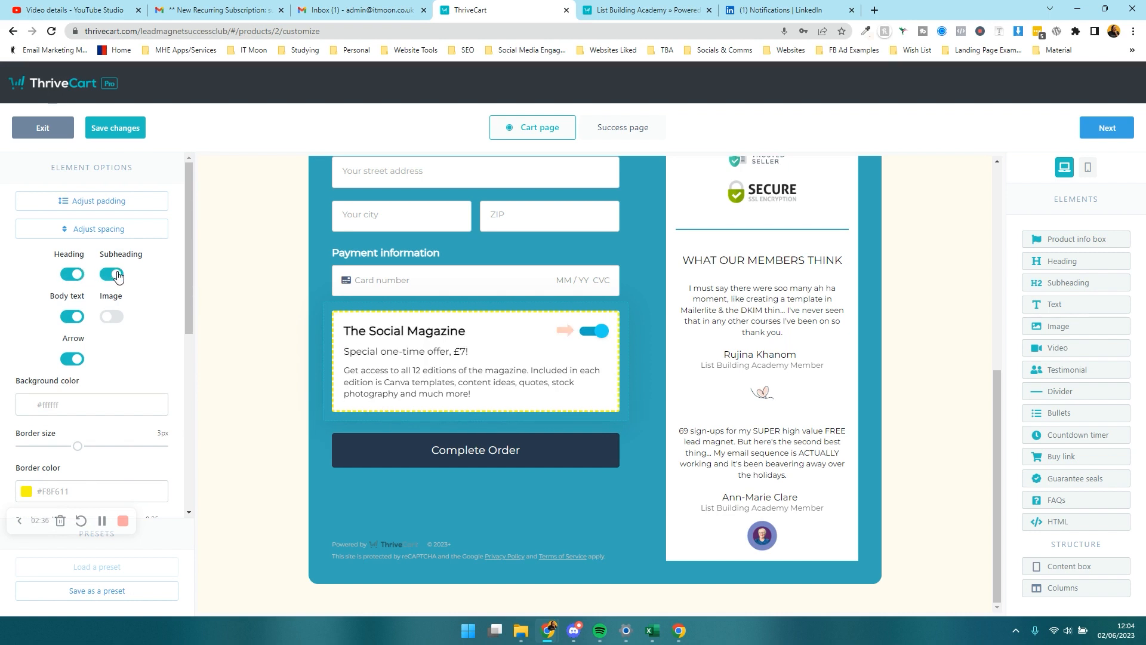
click(111, 316)
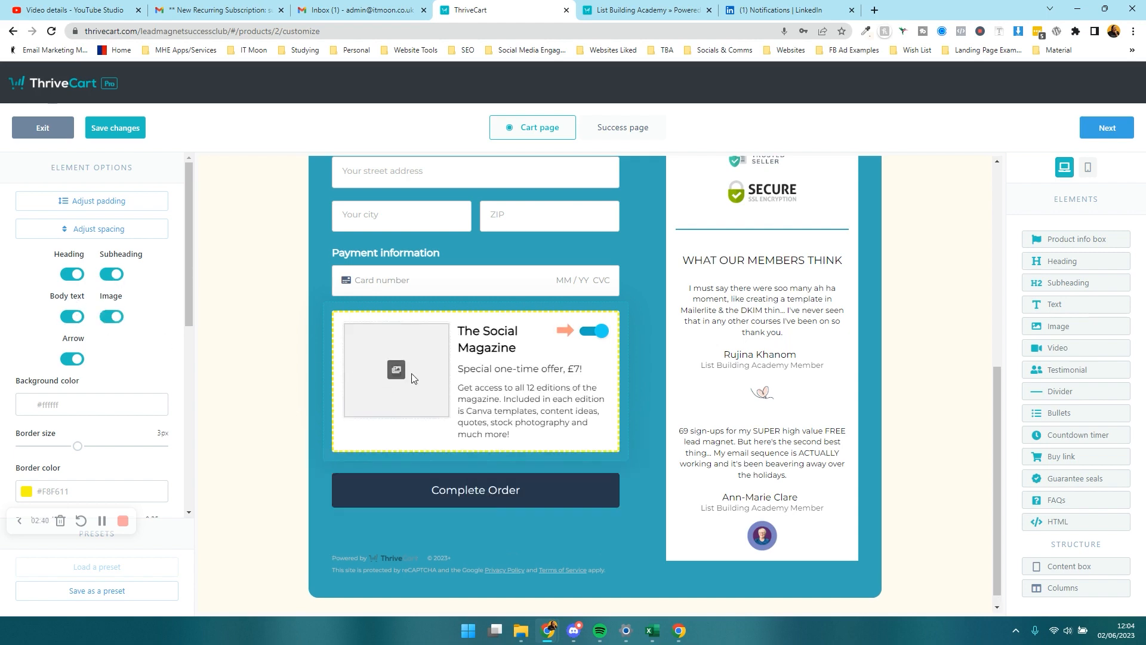
click(394, 369)
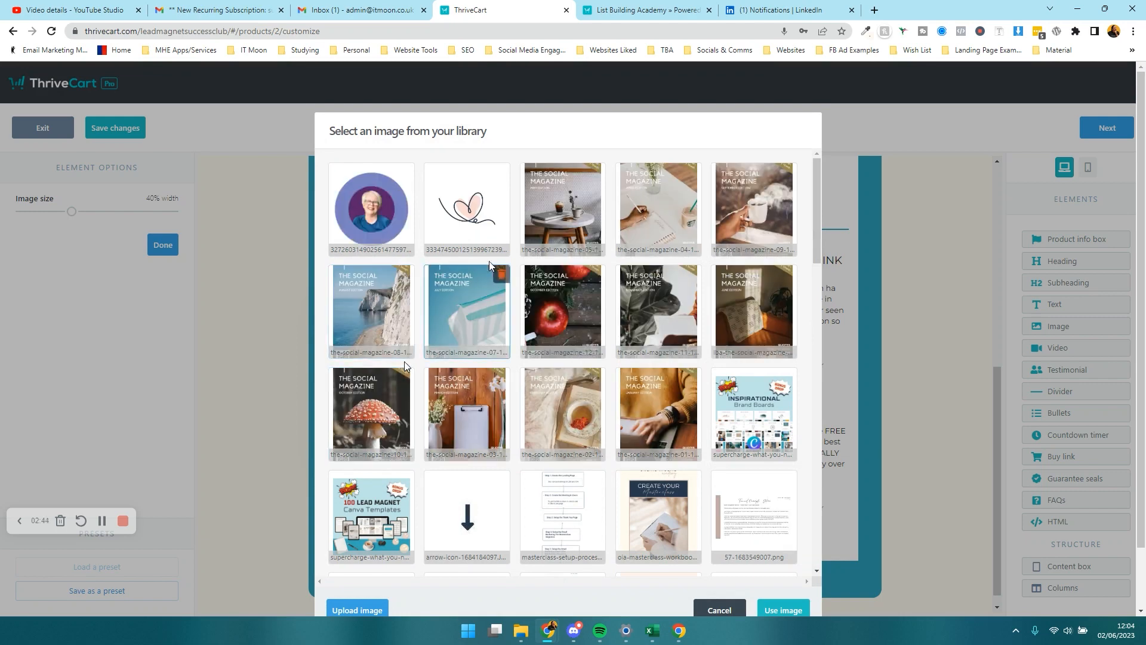
click(781, 609)
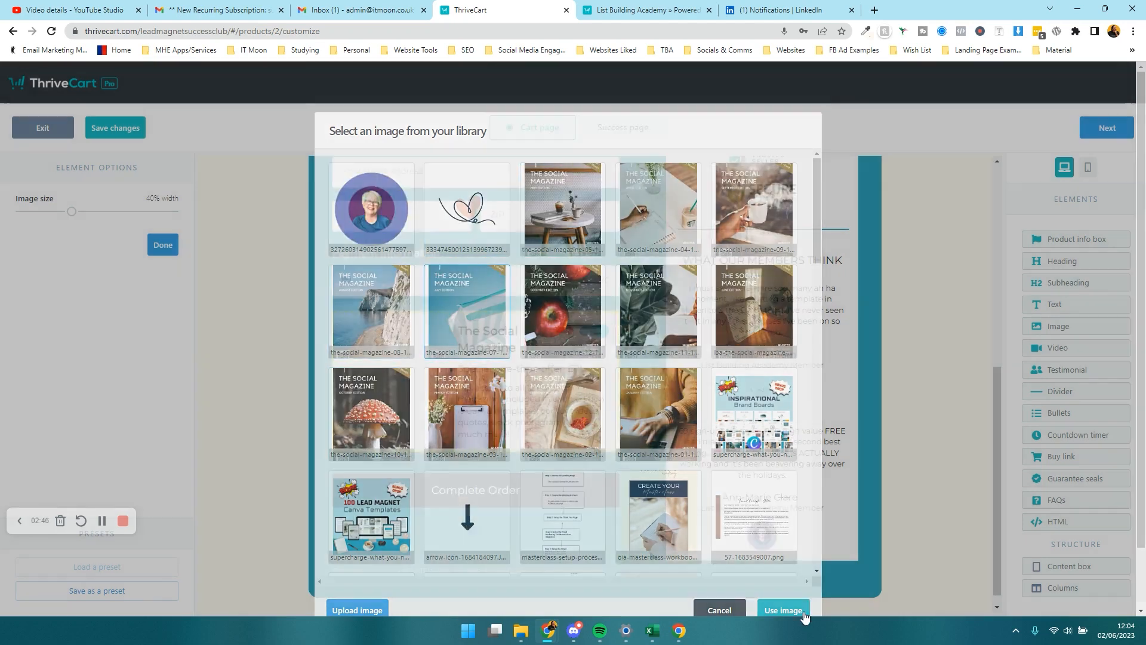
click(781, 610)
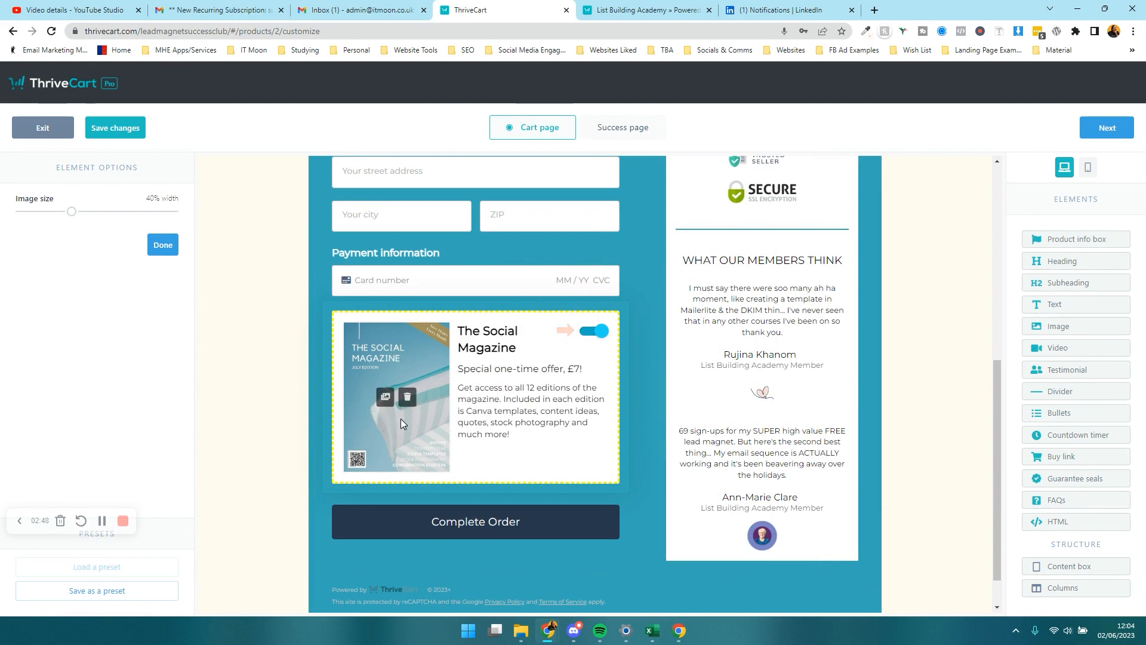
mouse_move(646, 426)
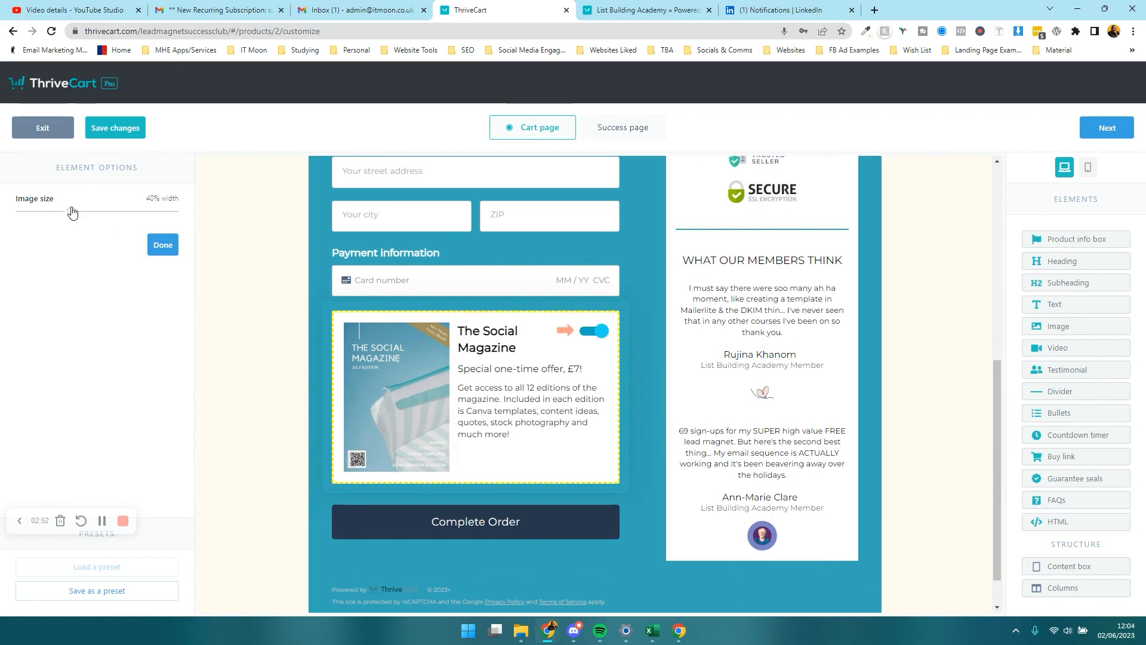
drag(72, 211, 59, 211)
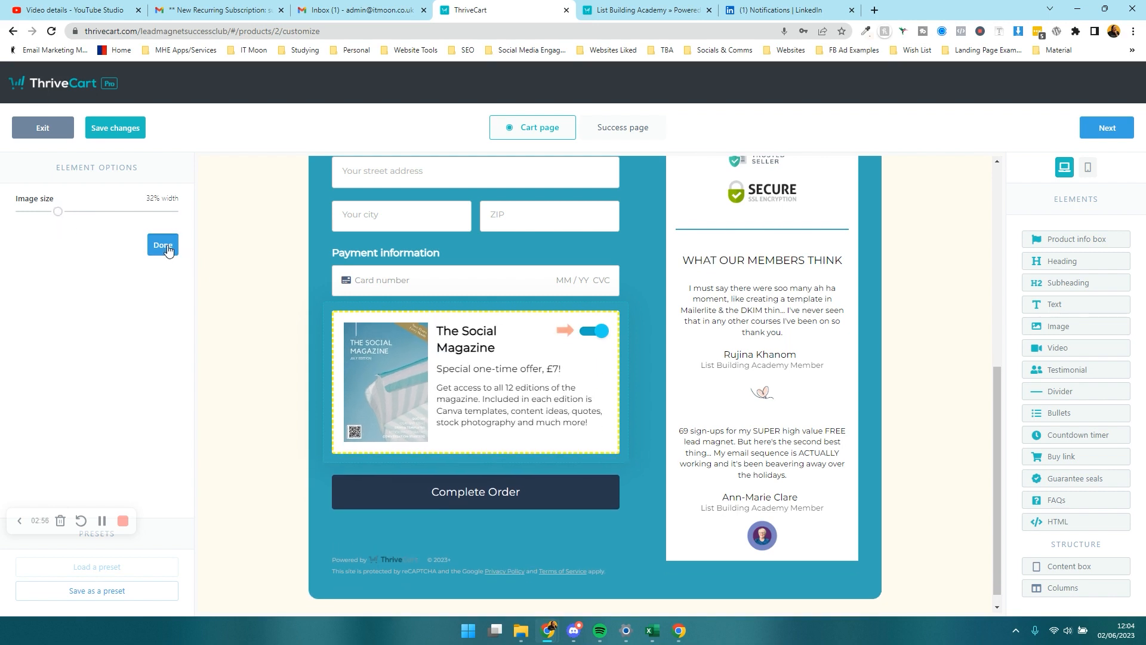
click(163, 244)
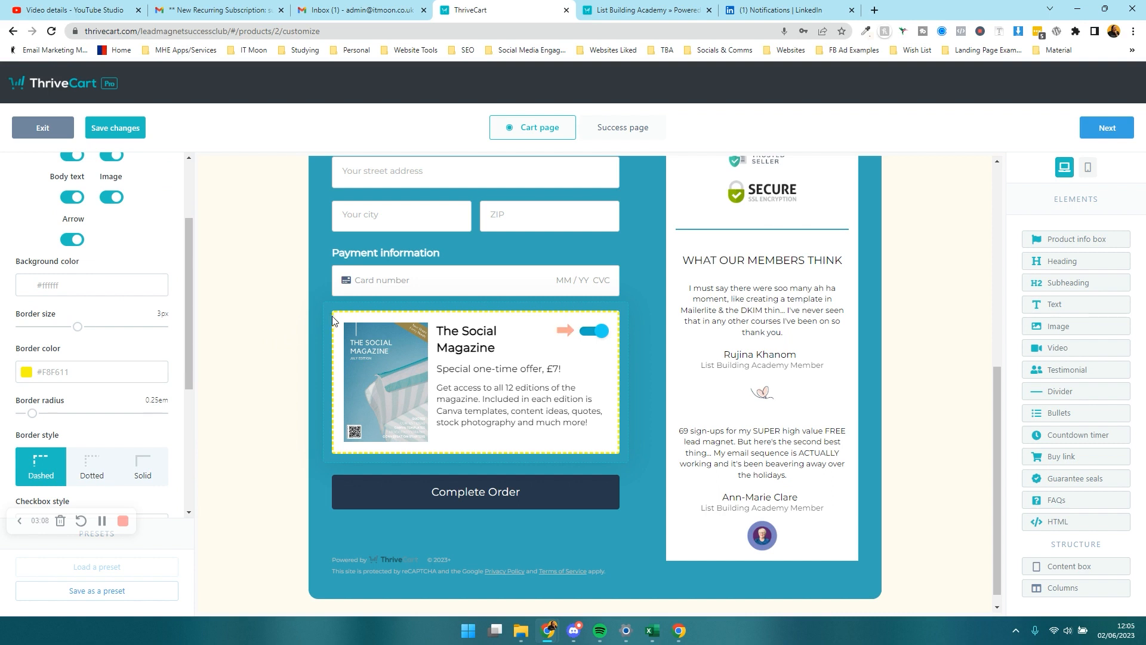
Turn the order bump's arrow back on
scroll(down, 3)
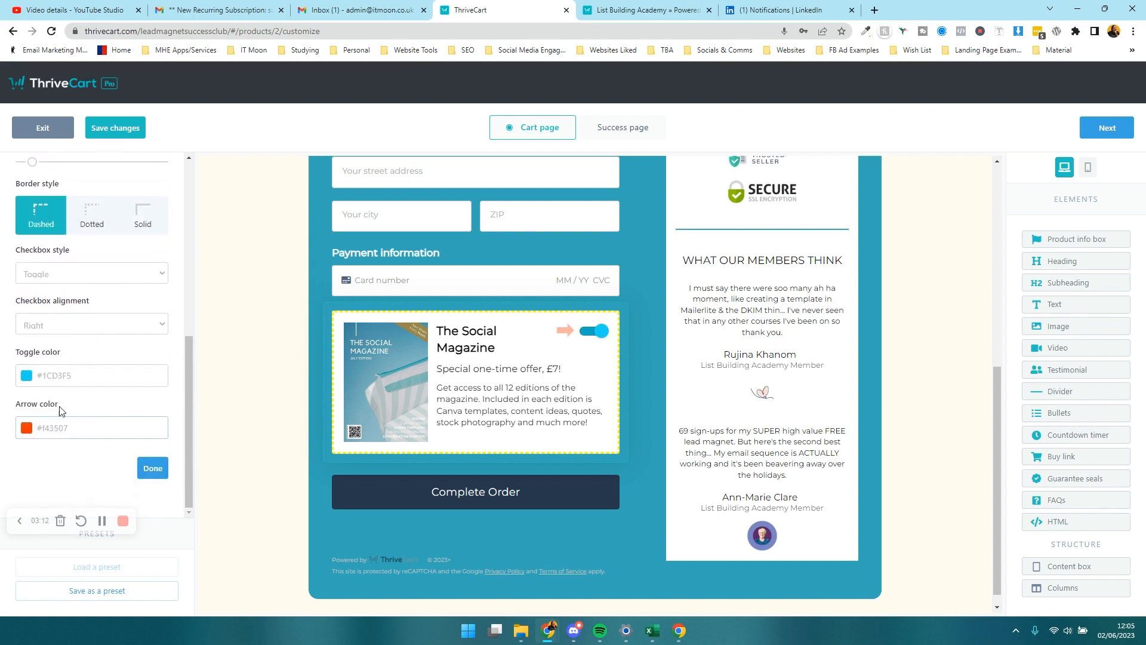
scroll(up, 3)
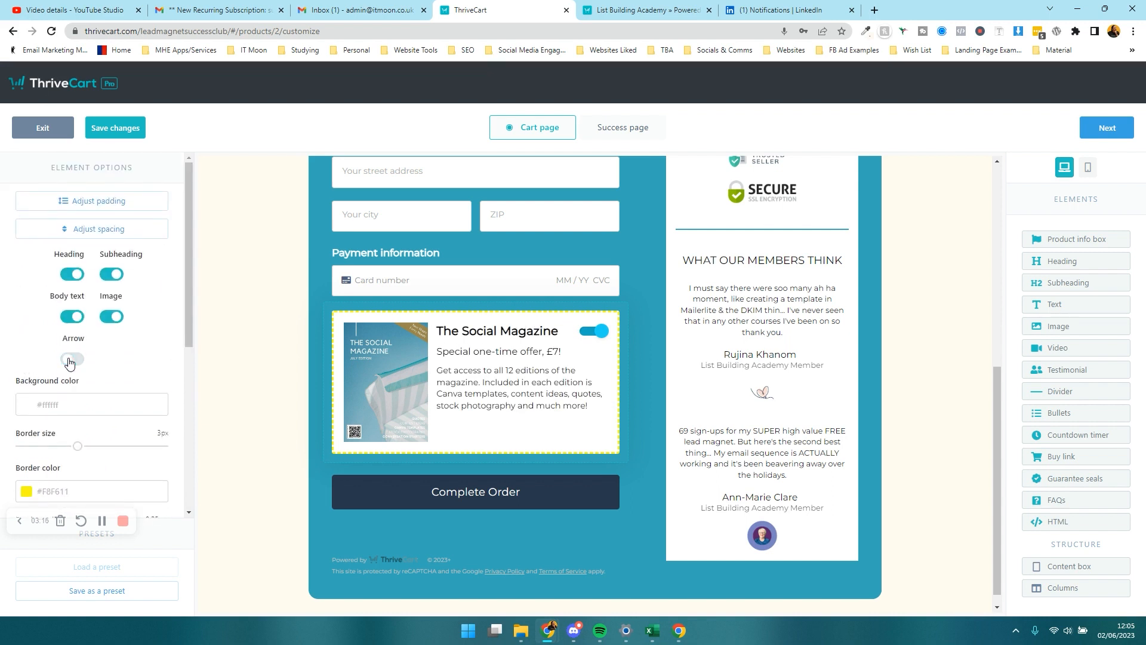
click(71, 359)
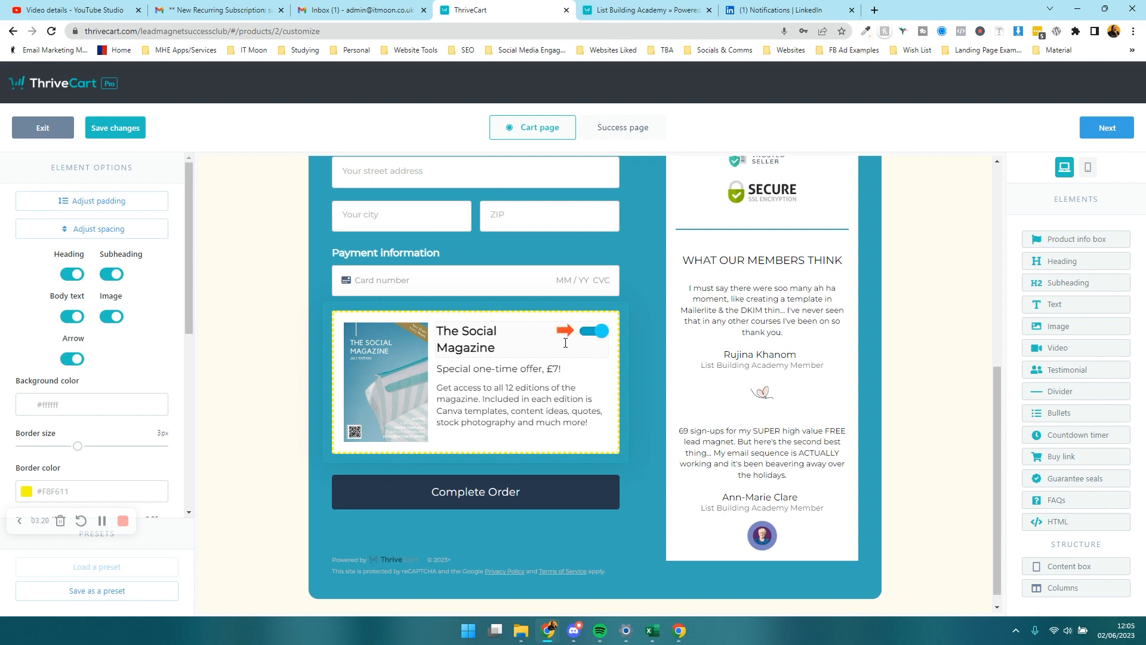
Set the bump's checkbox style to Toggle and finish editing the bump
scroll(down, 3)
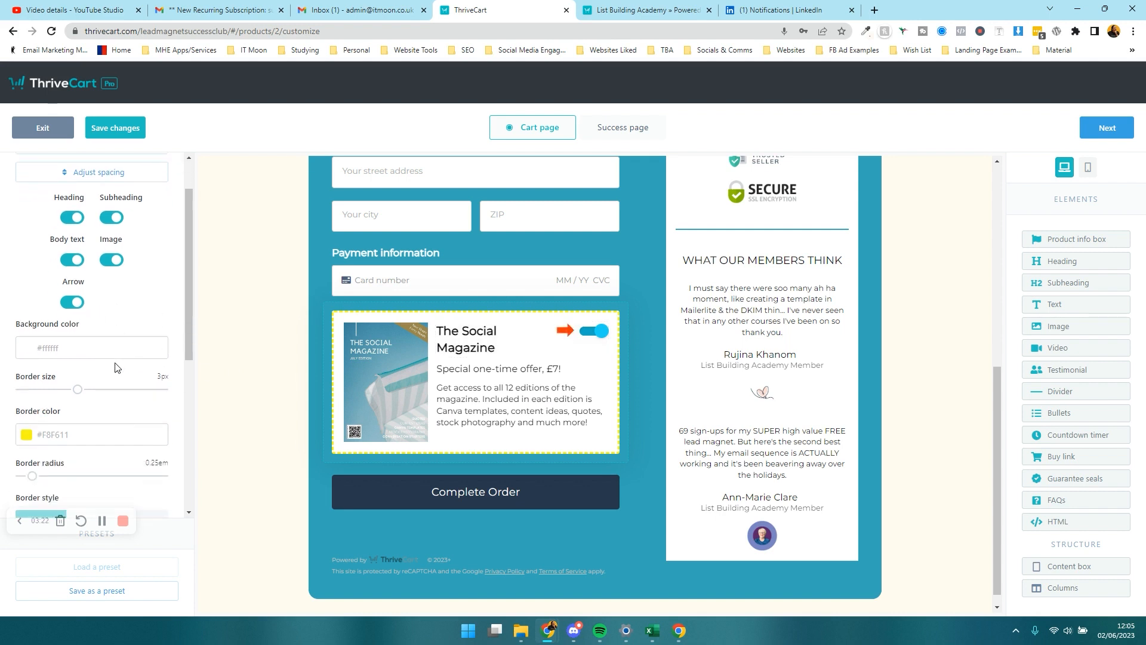
scroll(down, 3)
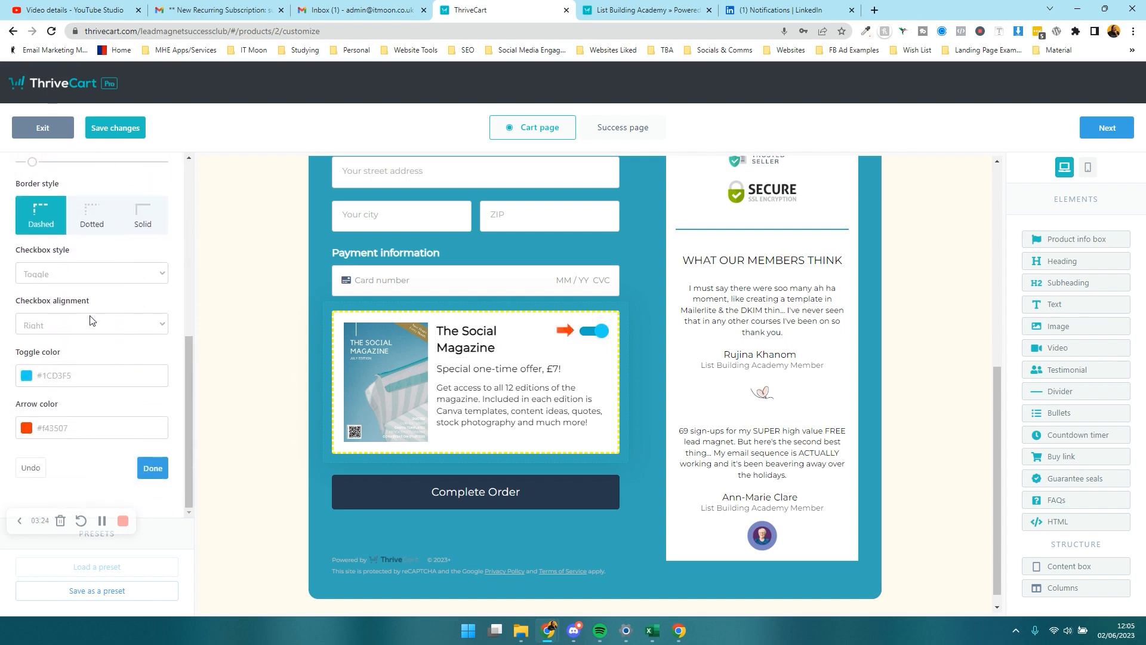
click(91, 273)
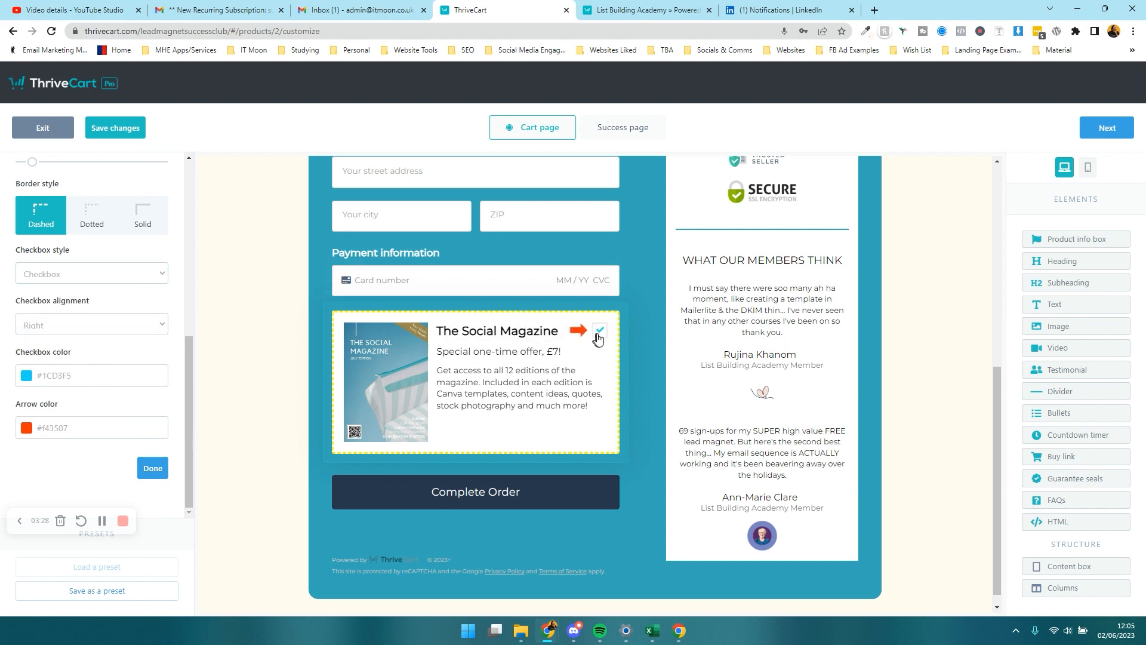
click(91, 273)
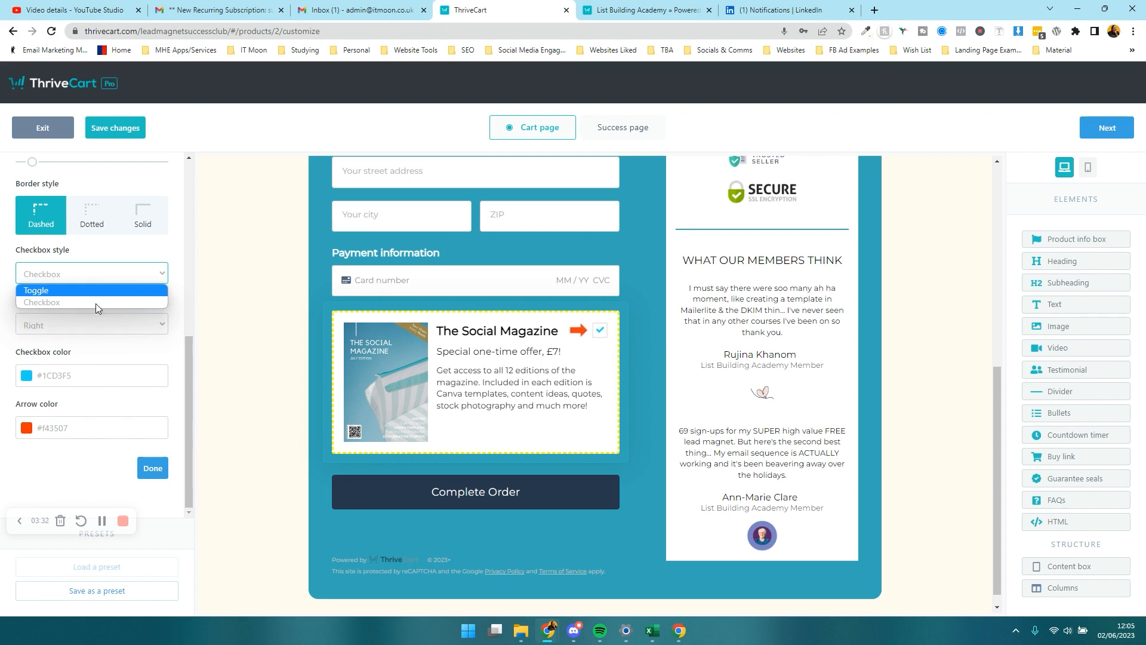
mouse_move(61, 301)
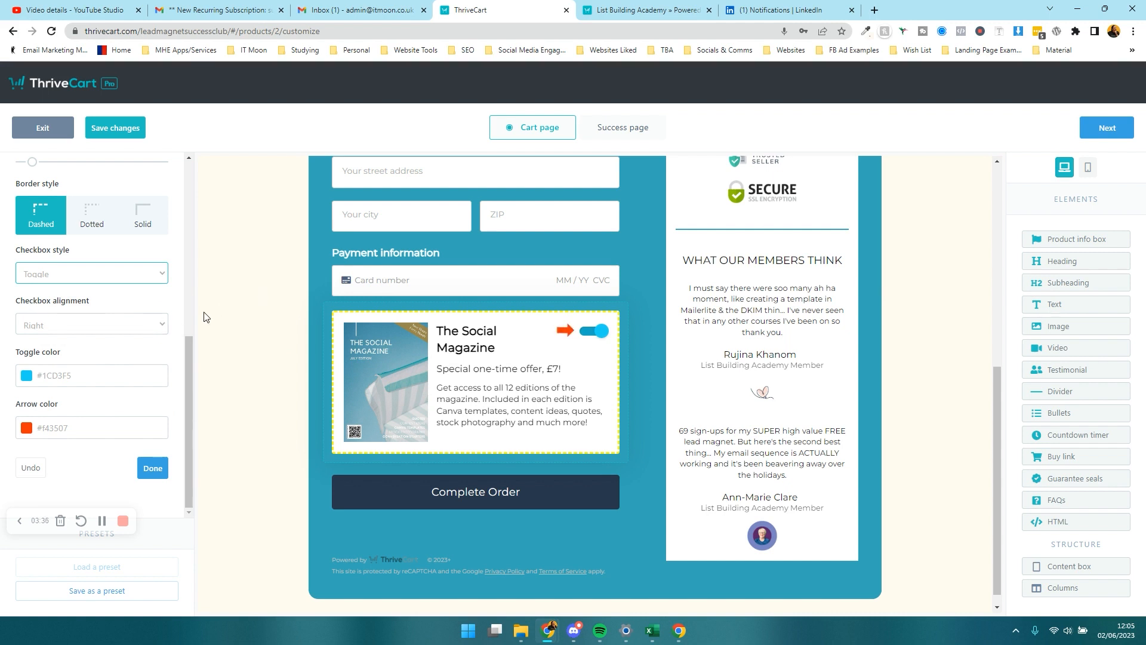
mouse_move(111, 348)
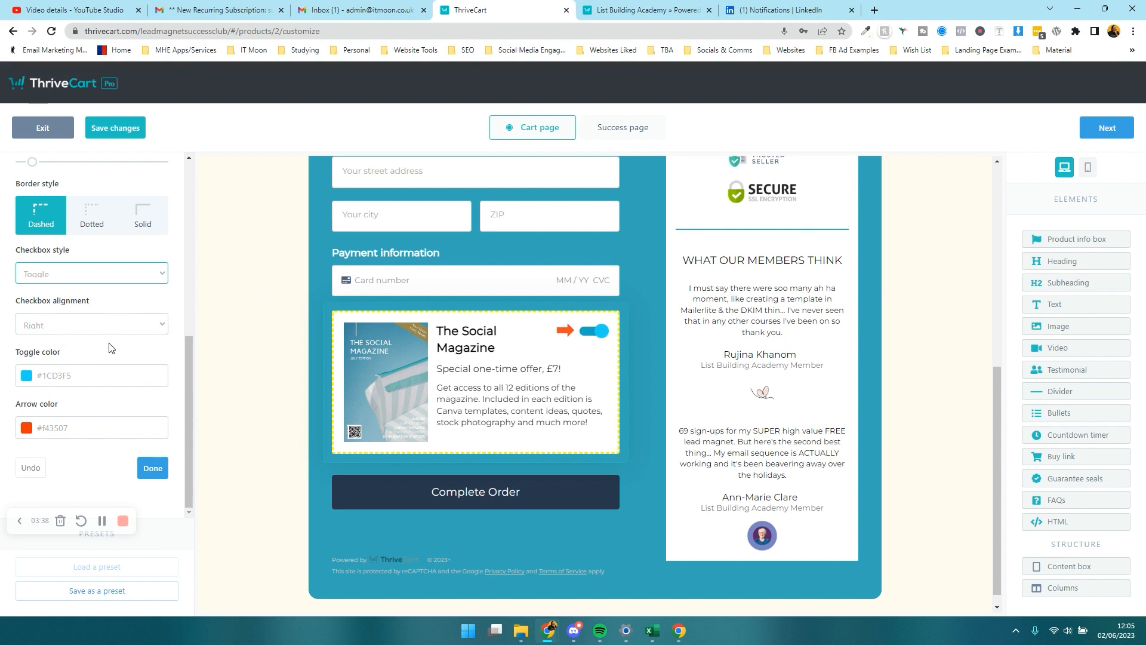
click(152, 468)
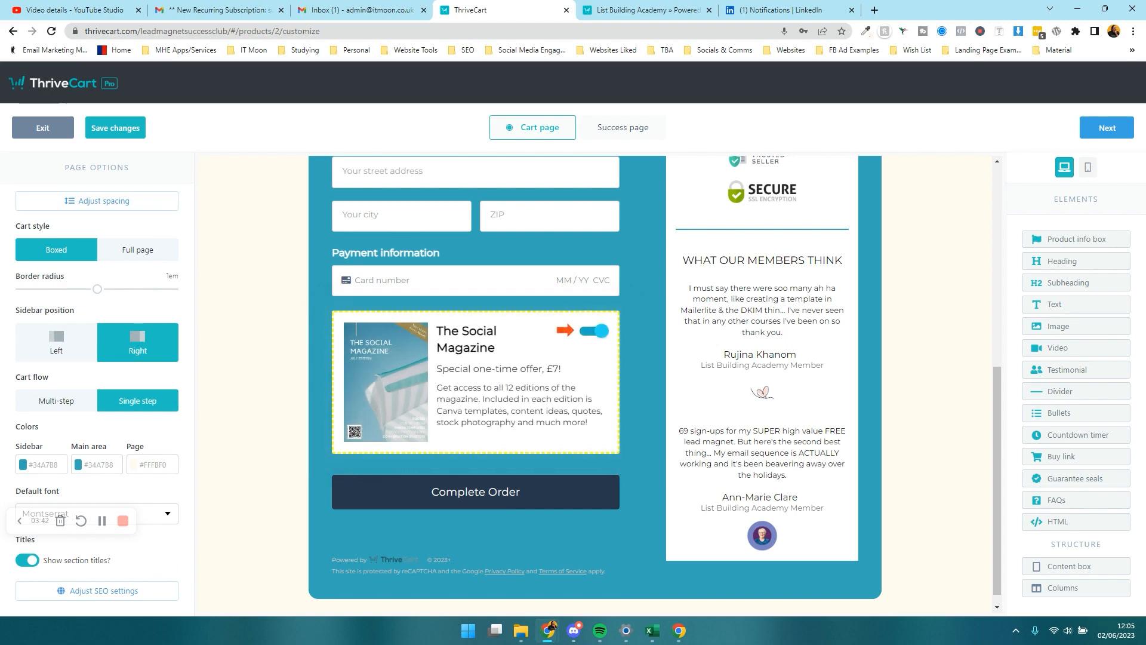
Complete and save the checkout and success page design
click(622, 127)
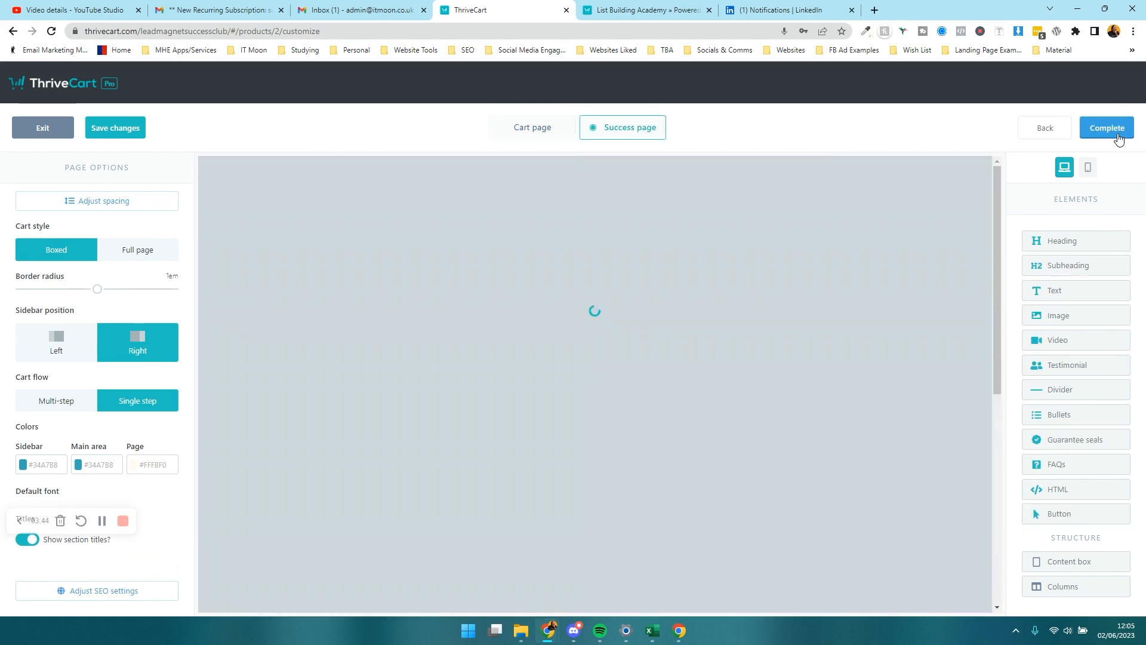
click(1106, 128)
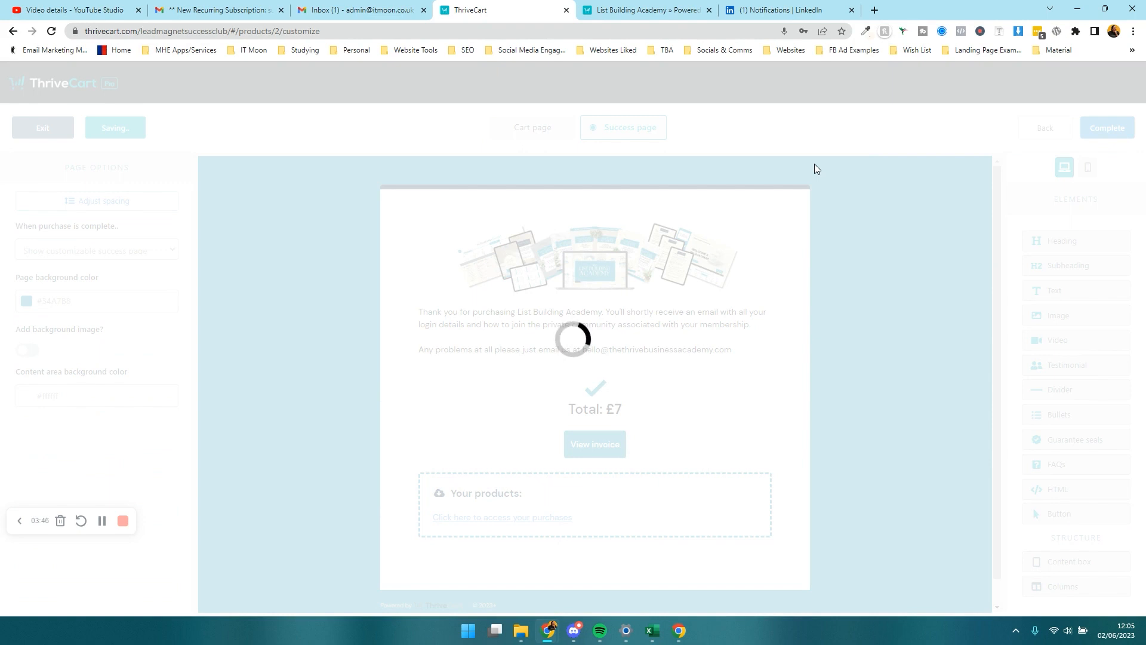
click(42, 127)
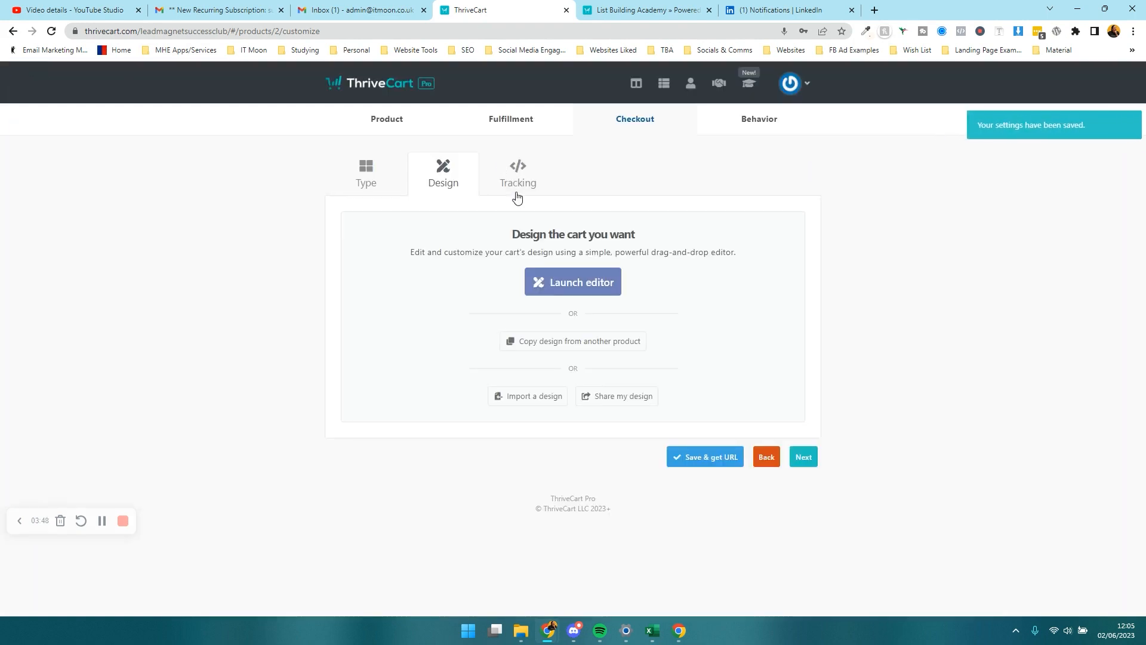
Save List Building Academy to get its live URL and switch to the checkout tab
click(703, 456)
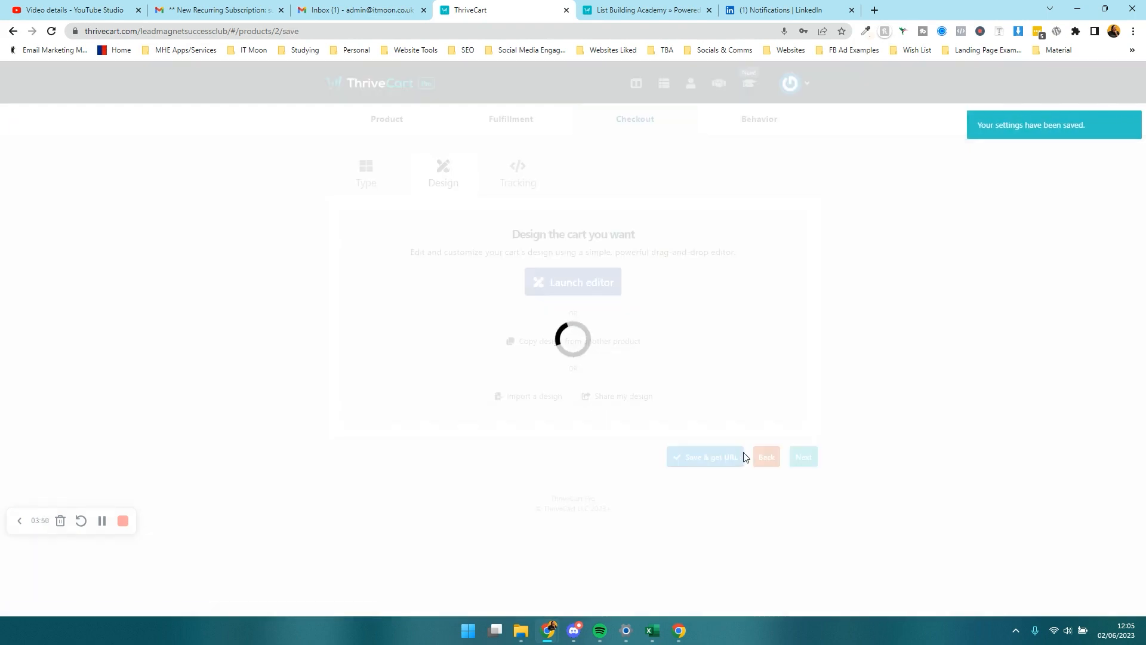
click(705, 456)
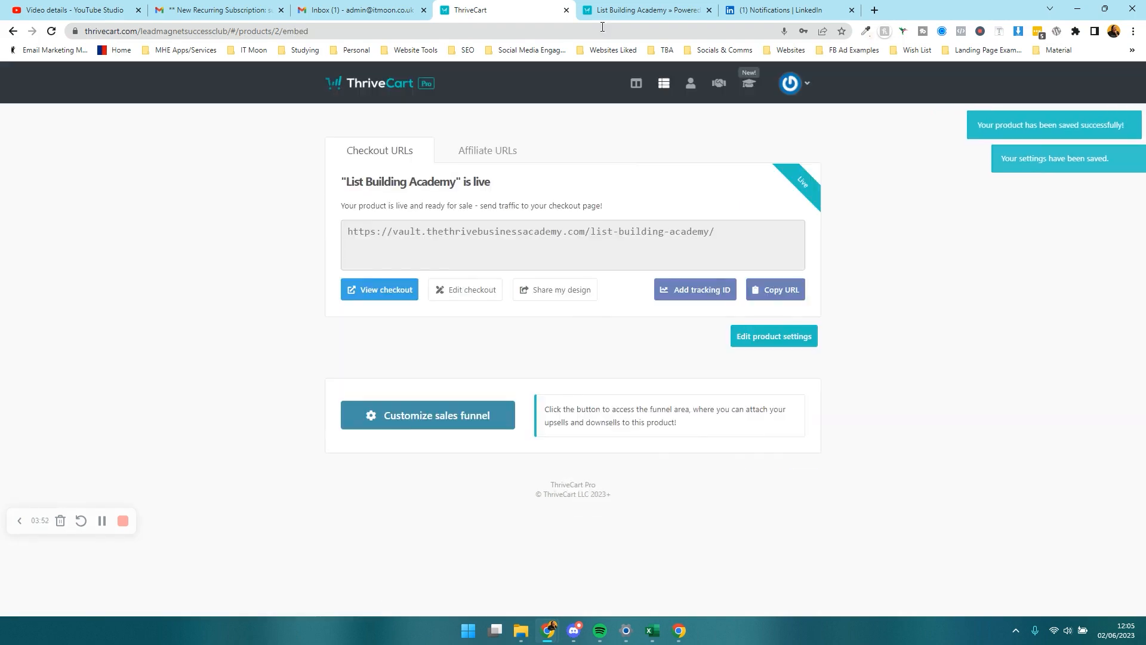
click(379, 289)
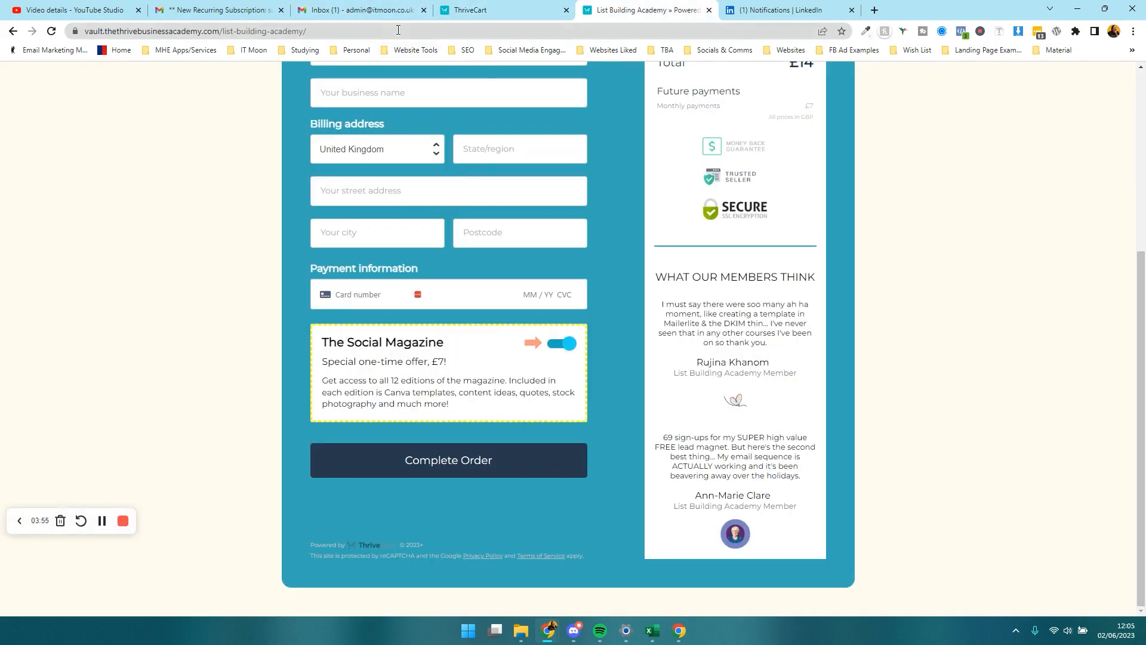
Reload the live checkout, review the styled Social Magazine bump, and return to ThriveCart
click(561, 343)
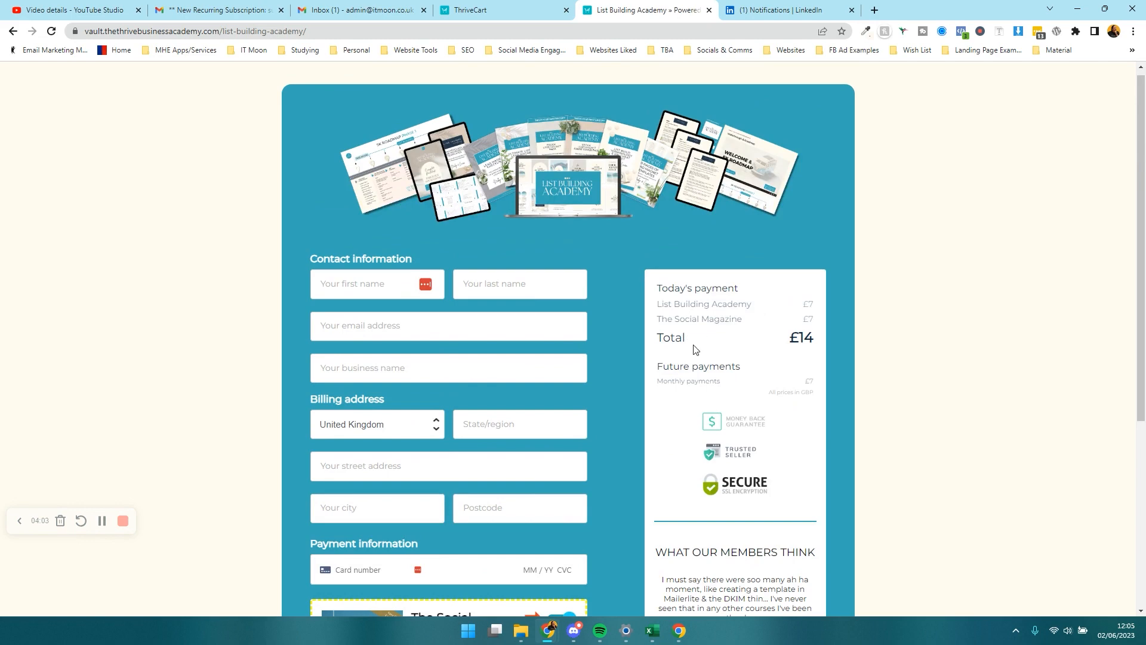
scroll(down, 3)
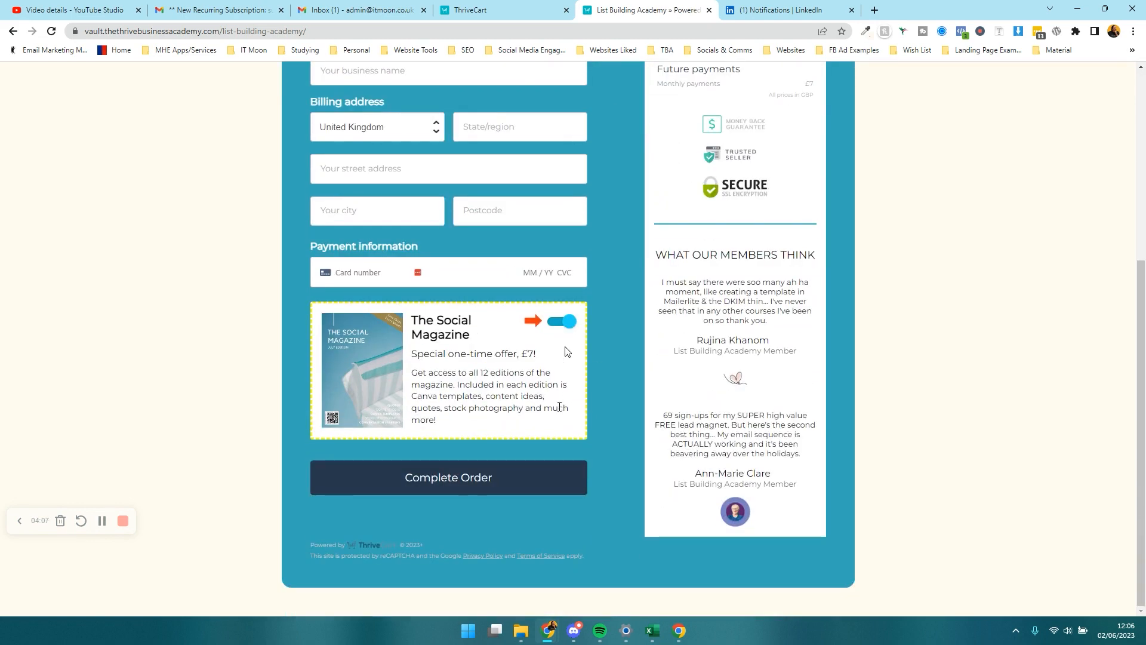
click(482, 9)
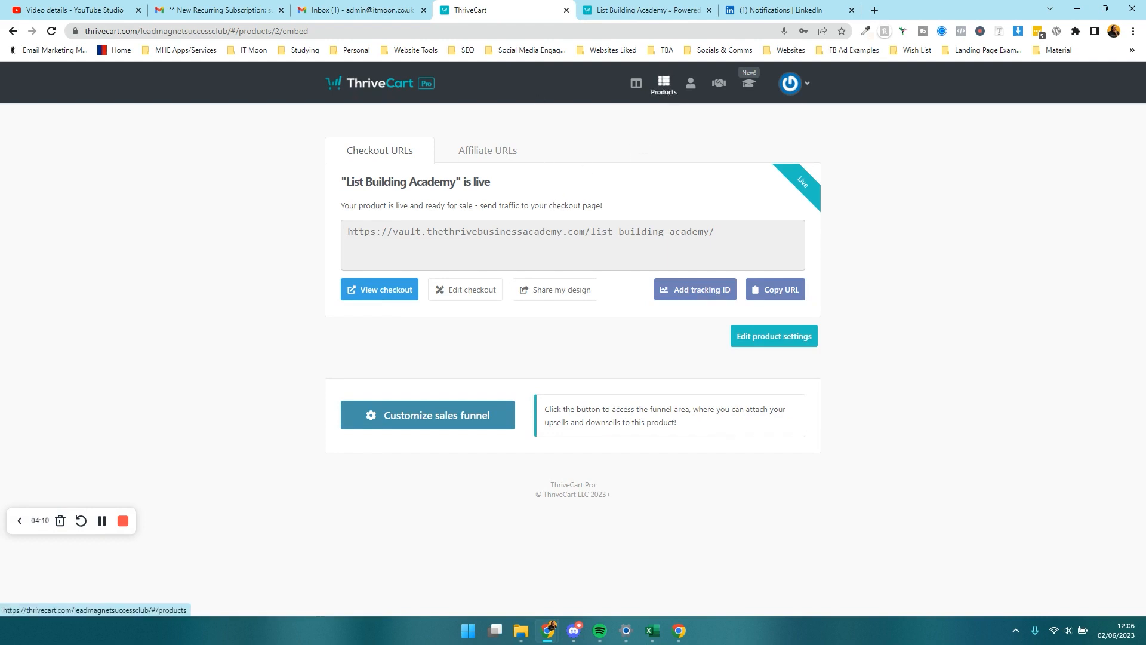
Edit List Building Academy, view its Bump tab, then open its Behavior rules
click(661, 82)
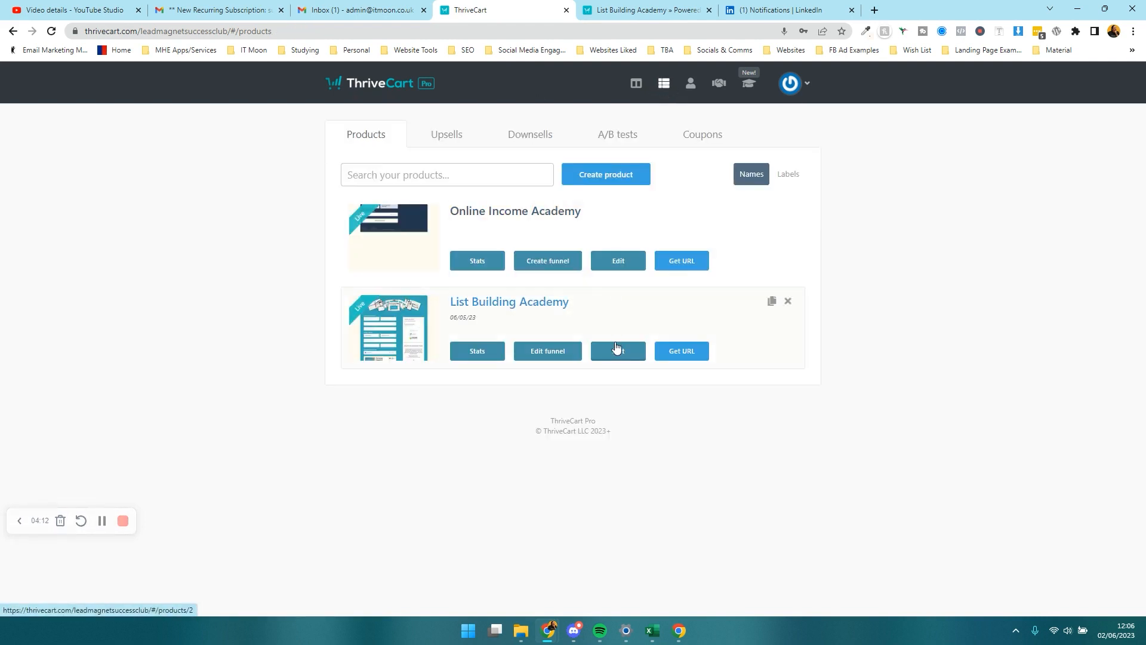
click(616, 351)
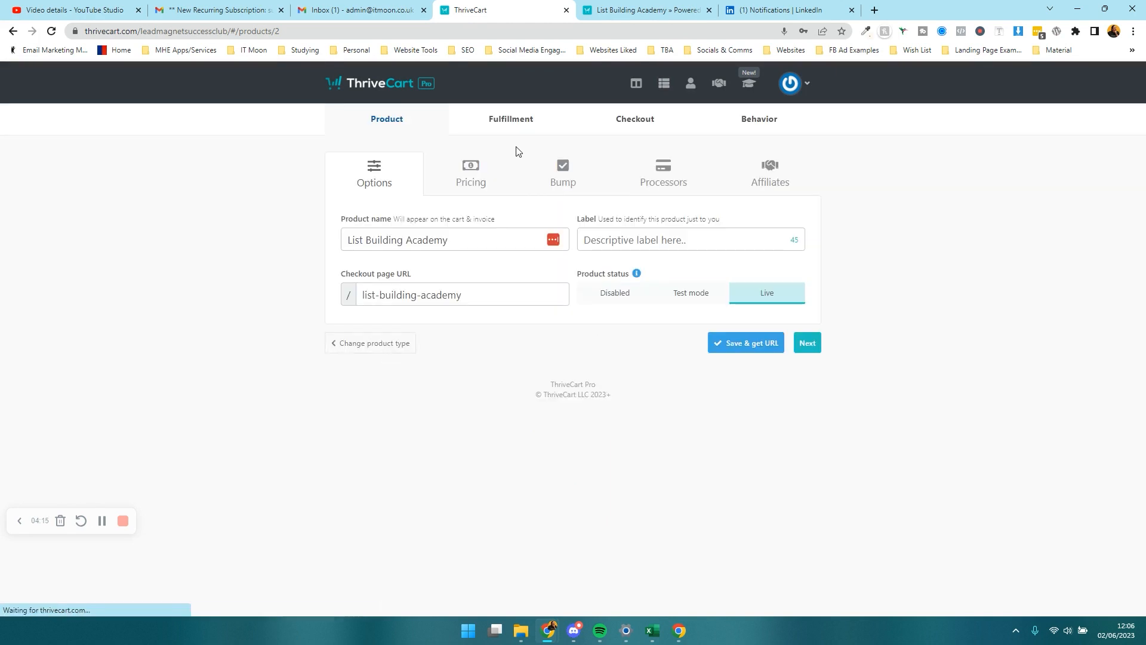
click(562, 173)
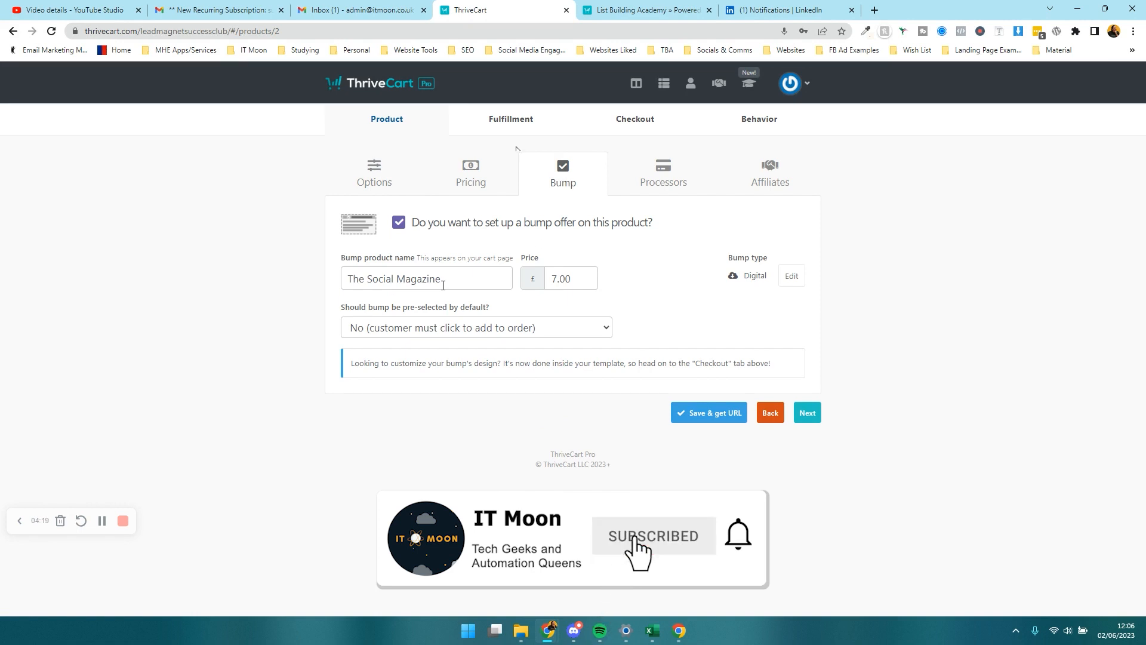
click(759, 118)
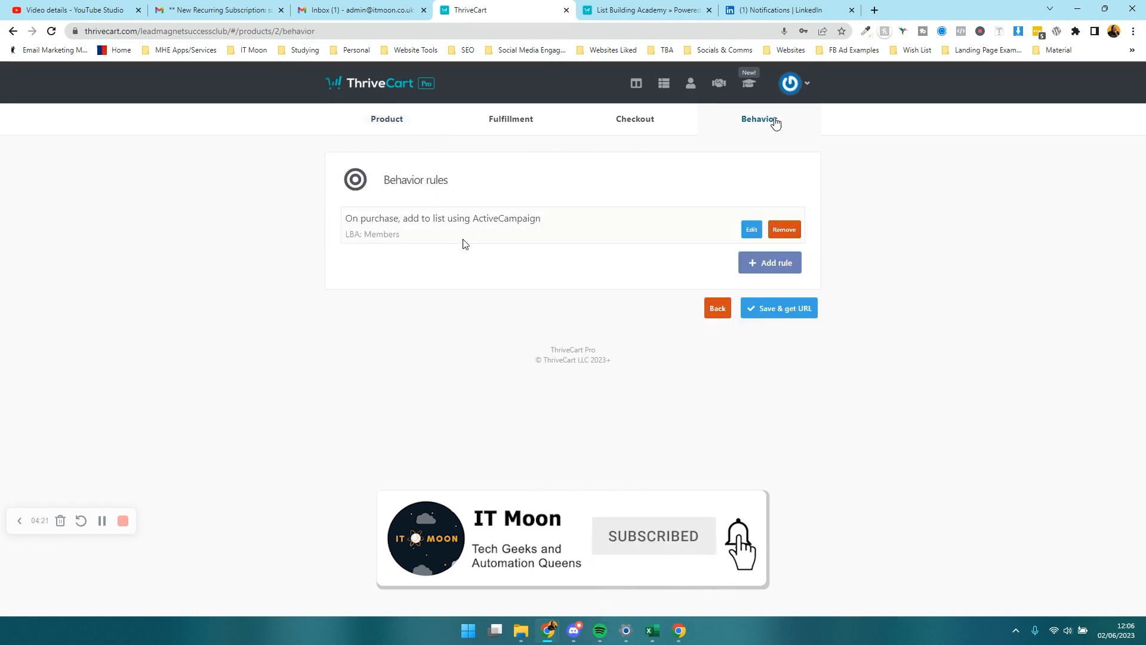
mouse_move(770, 189)
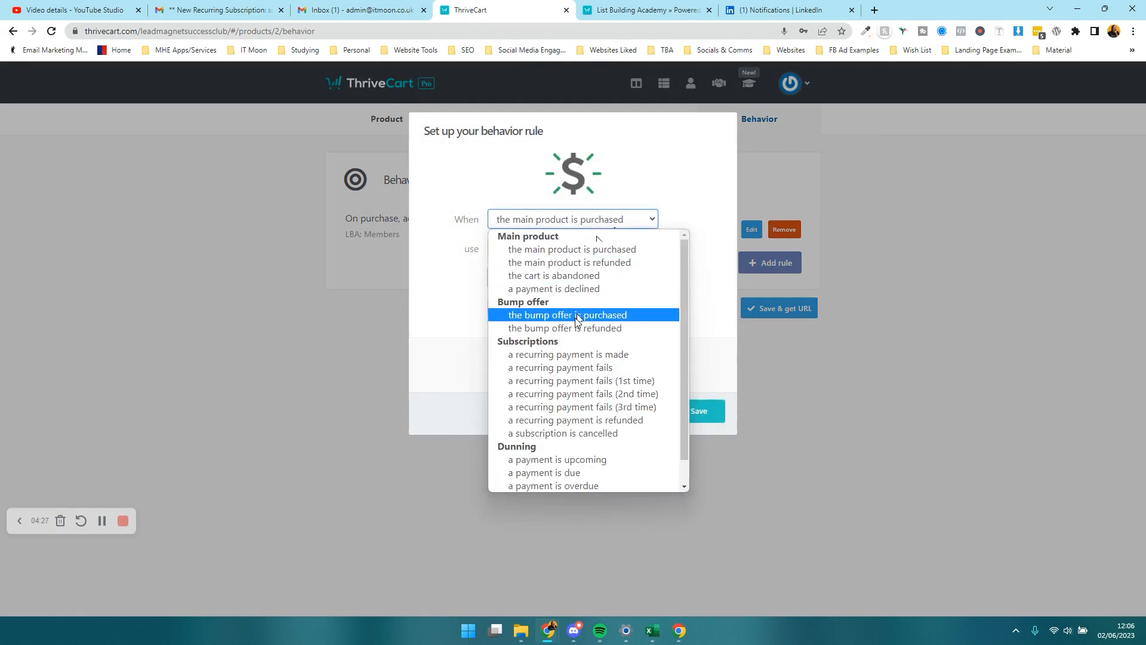
click(565, 316)
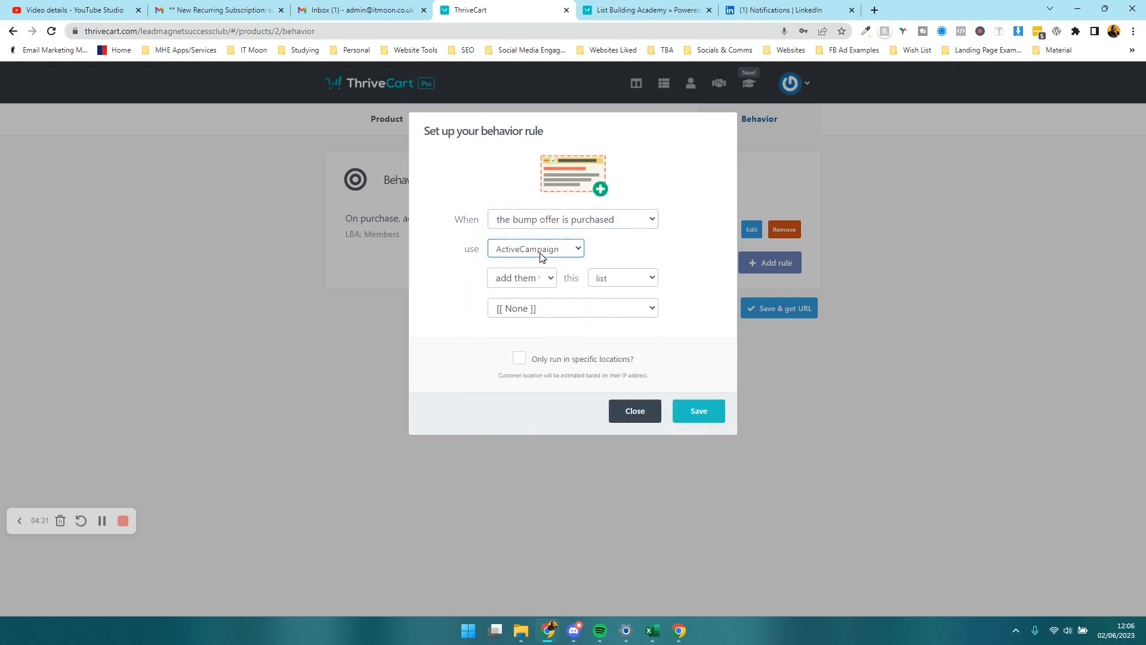
click(572, 307)
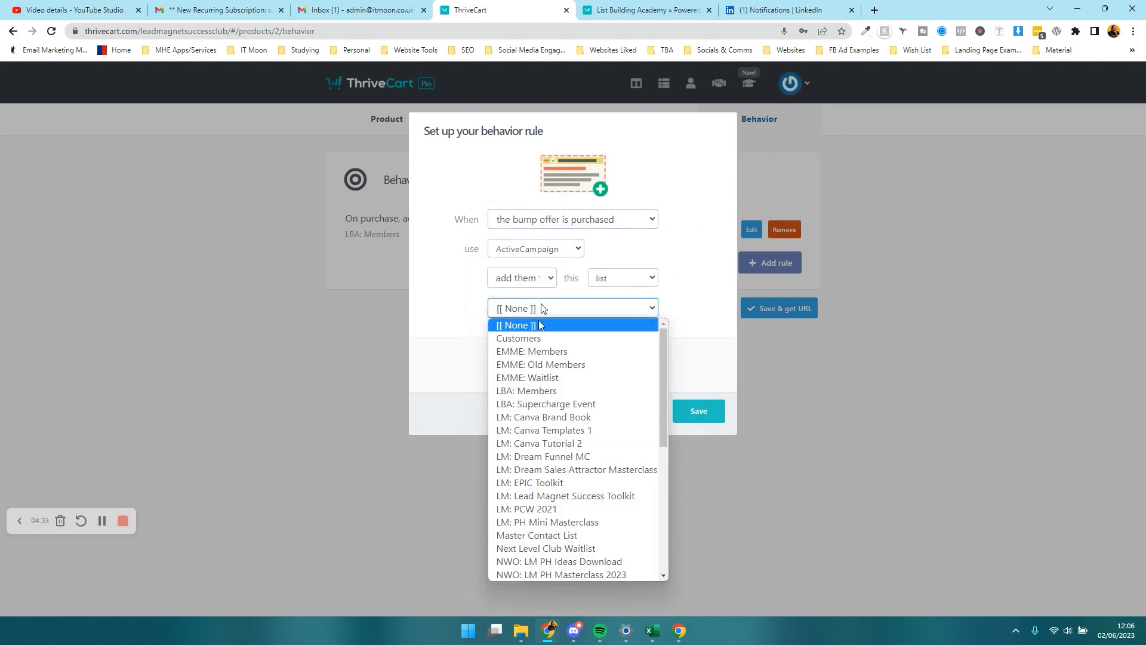
click(572, 219)
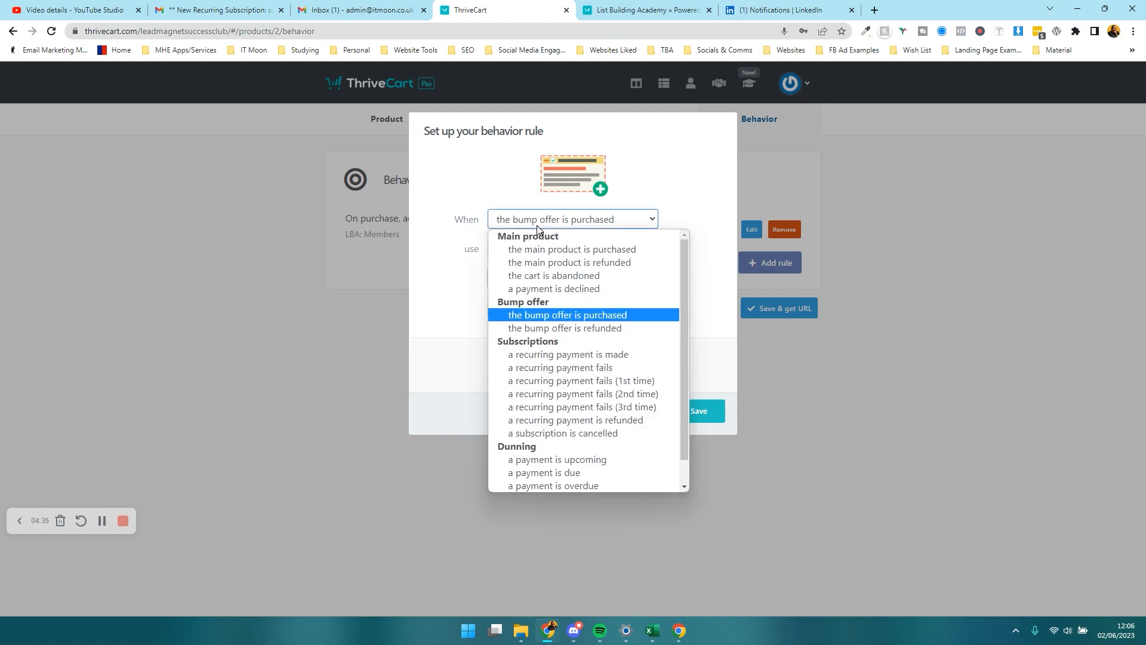
mouse_move(583, 327)
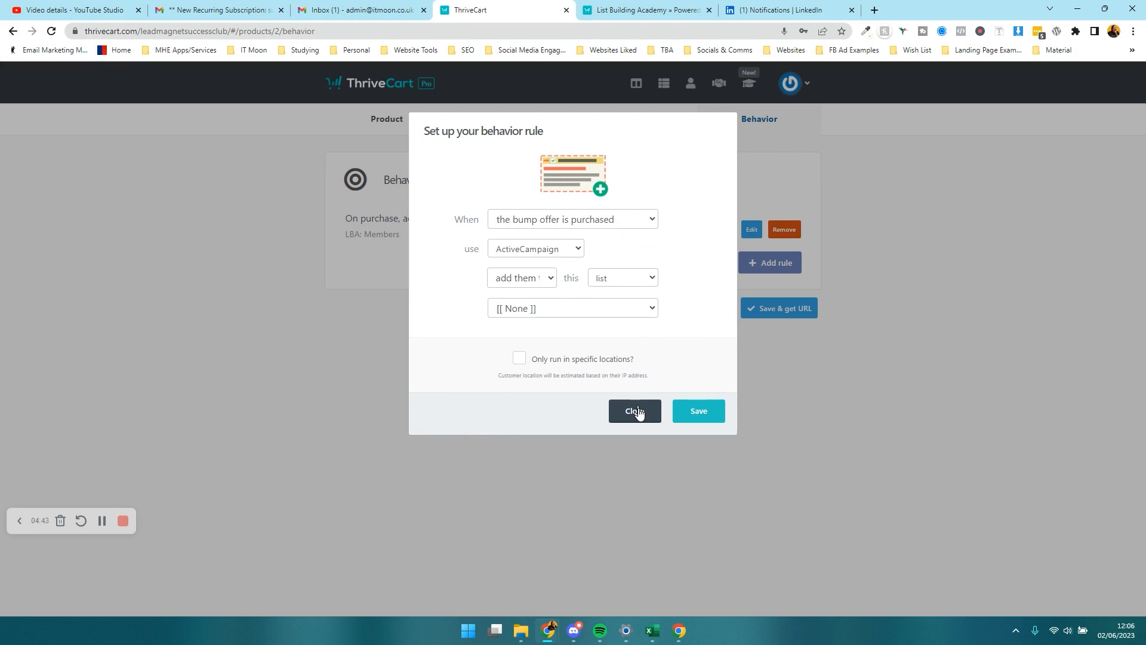
click(632, 410)
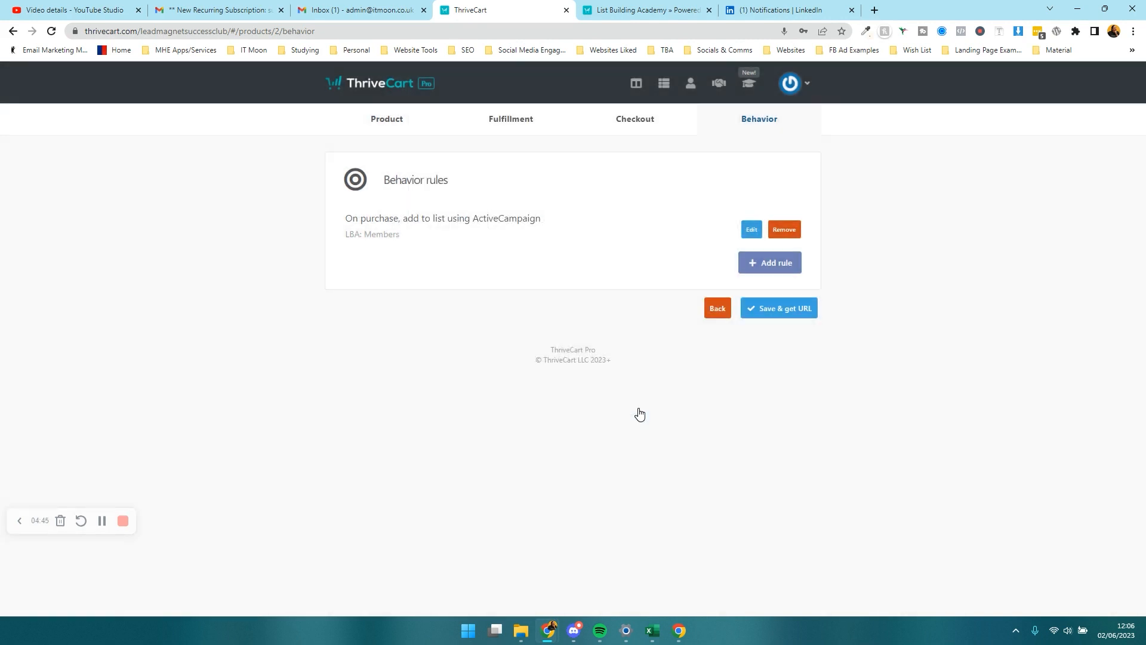
mouse_move(667, 388)
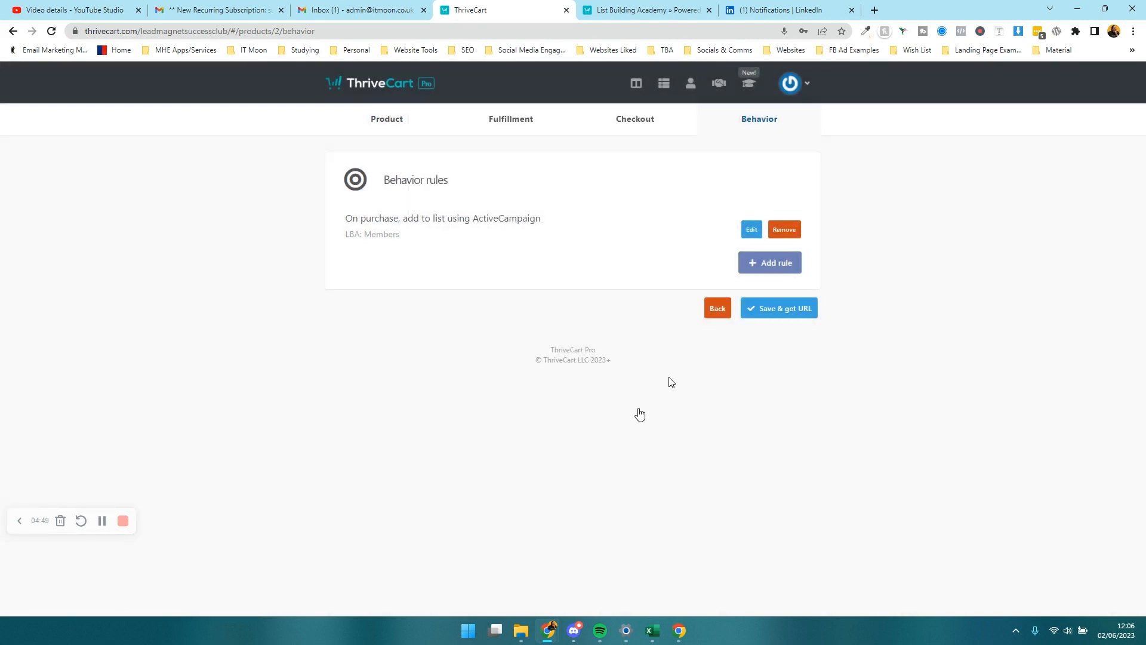
mouse_move(680, 422)
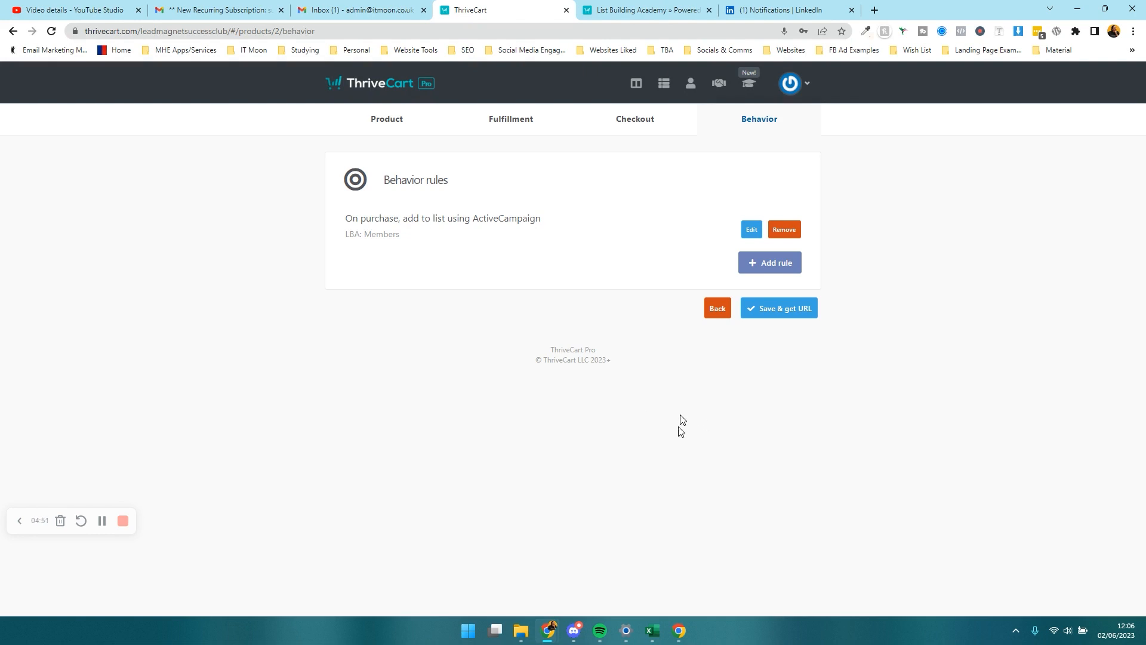
mouse_move(703, 423)
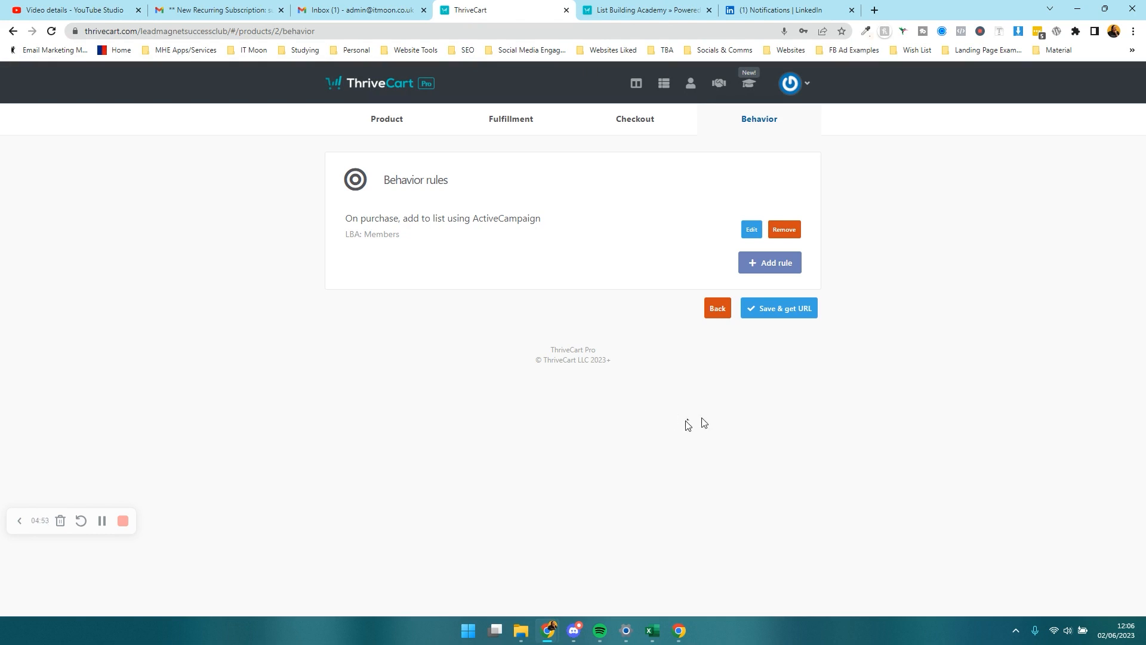